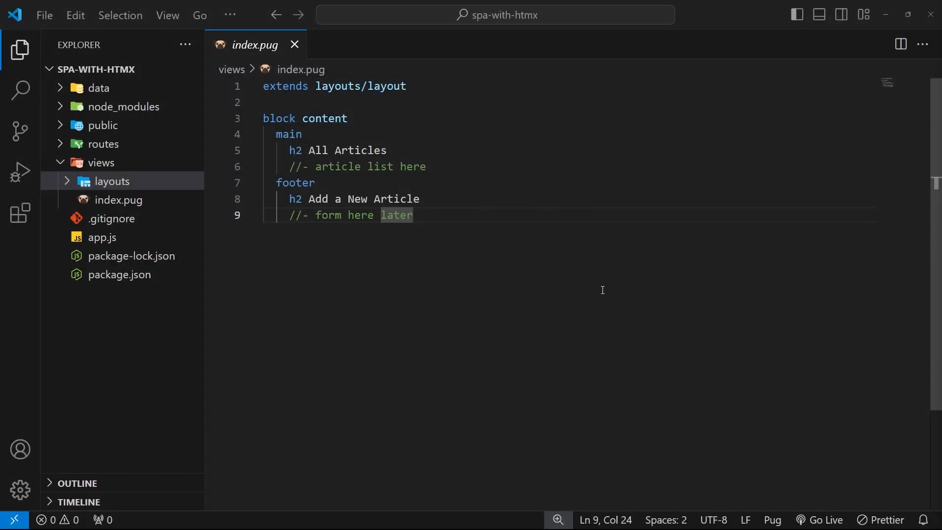
pyautogui.moveTo(431, 223)
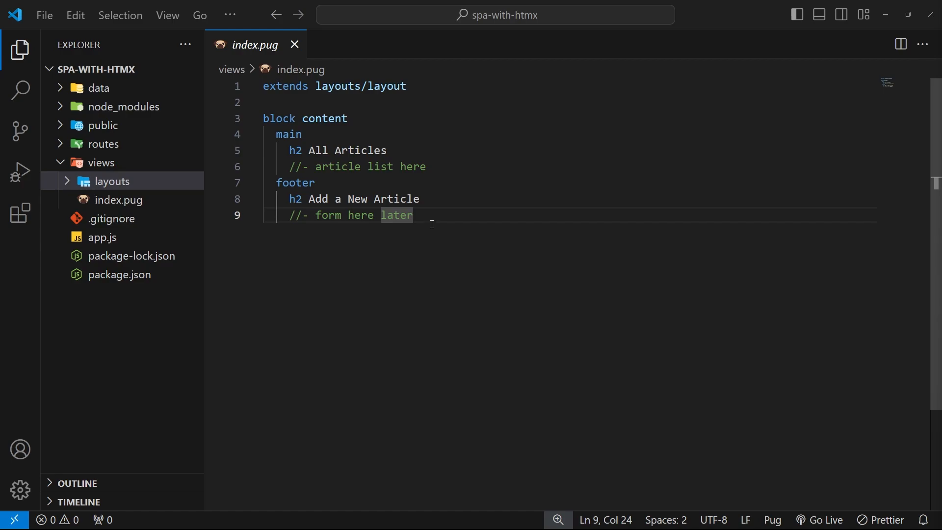
# - Review the three sample article objects in data/articles.js and close the file
pyautogui.click(314, 183)
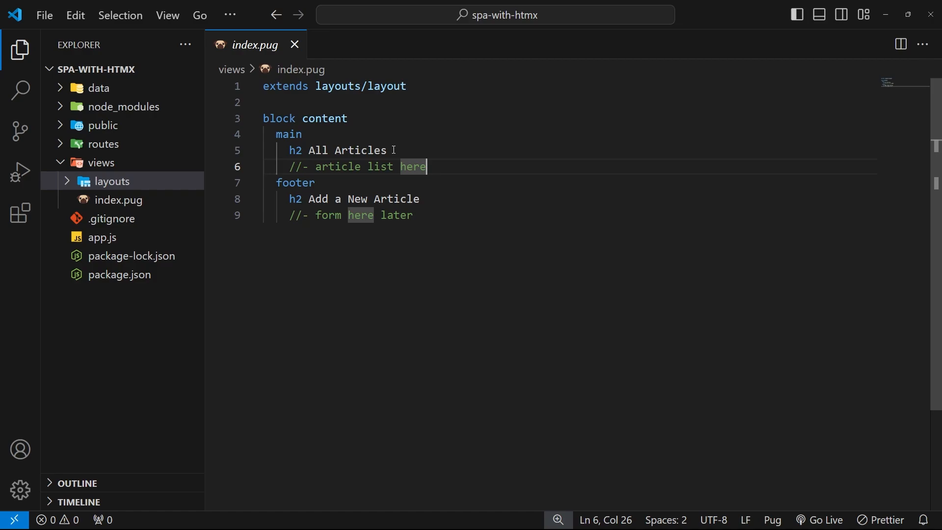
pyautogui.moveTo(435, 164)
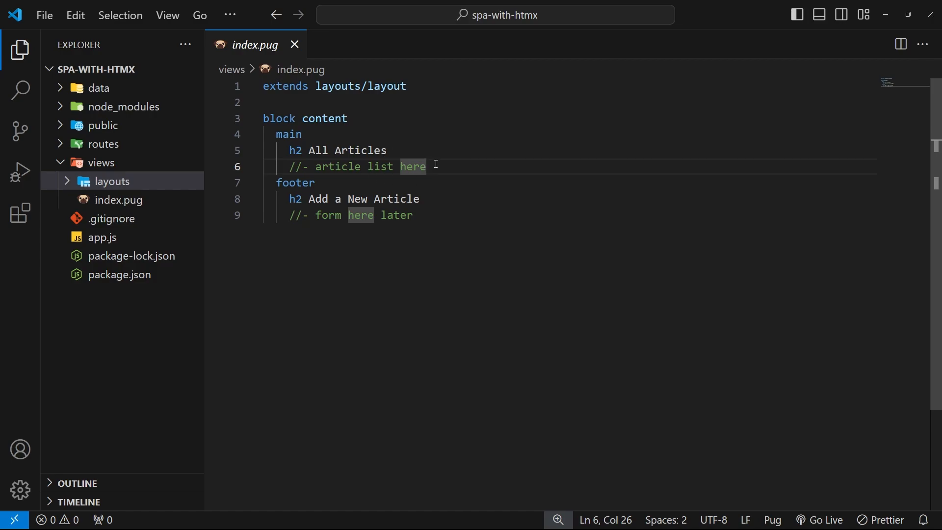
pyautogui.moveTo(477, 170)
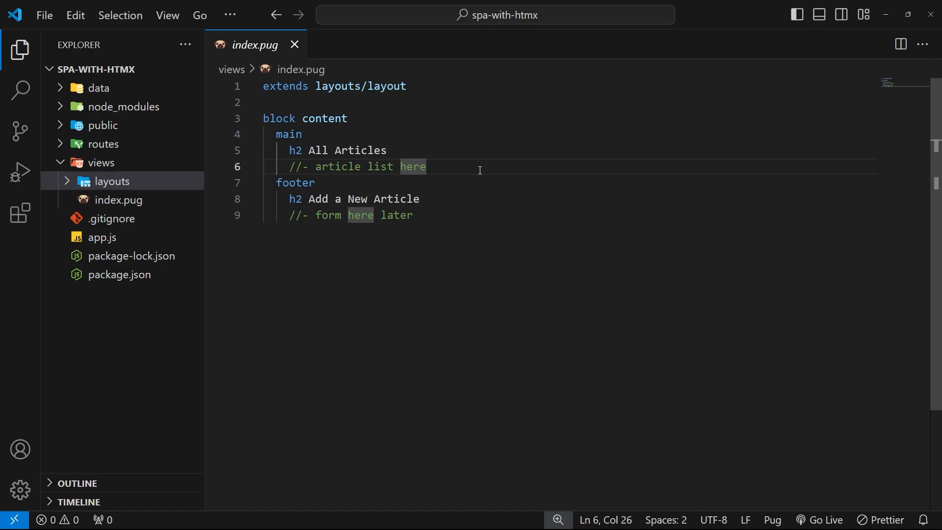
pyautogui.moveTo(492, 205)
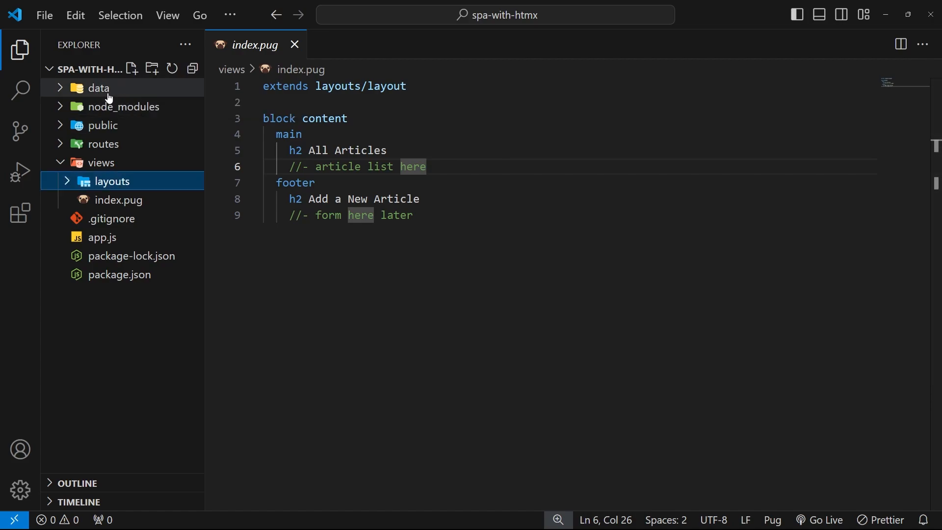
pyautogui.click(98, 88)
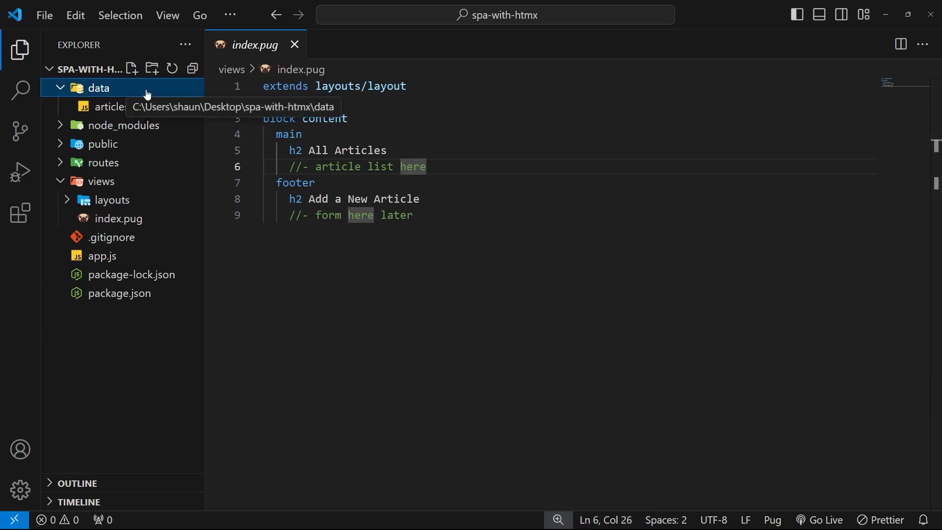
pyautogui.click(114, 106)
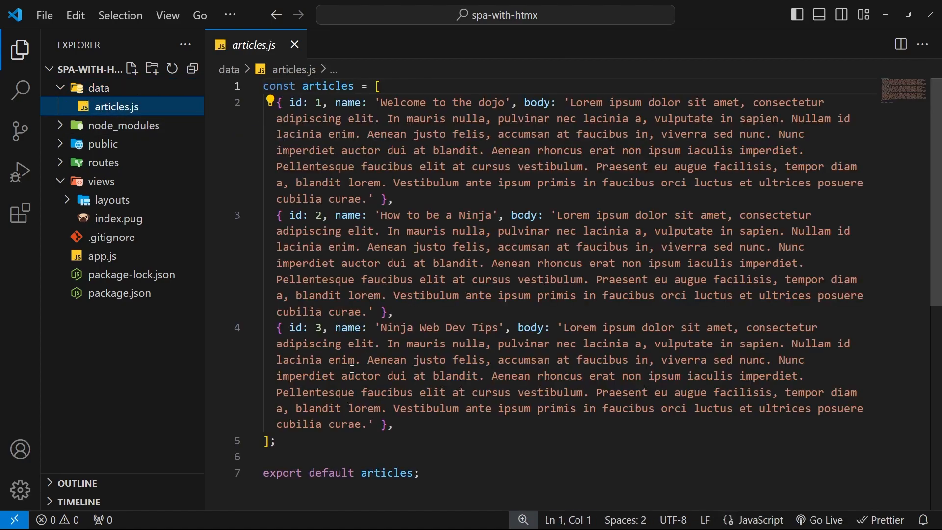
pyautogui.click(360, 135)
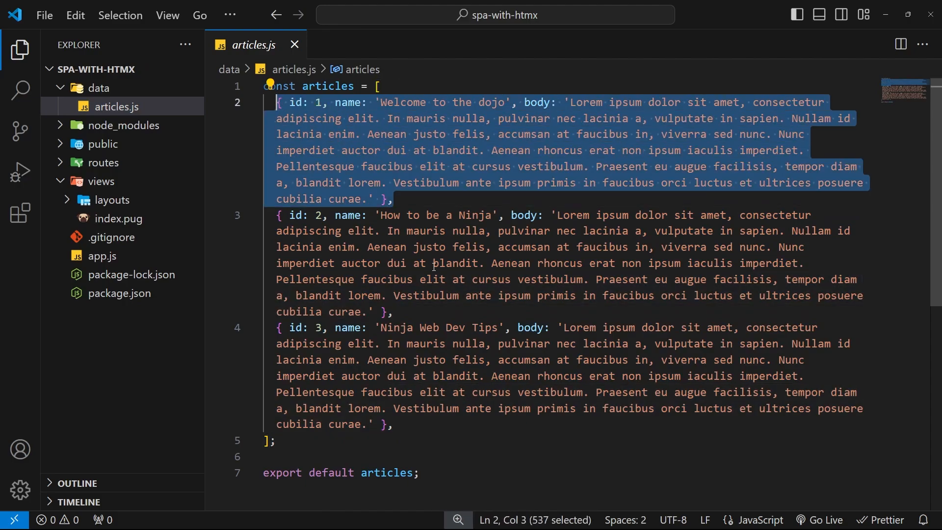
pyautogui.doubleClick(297, 215)
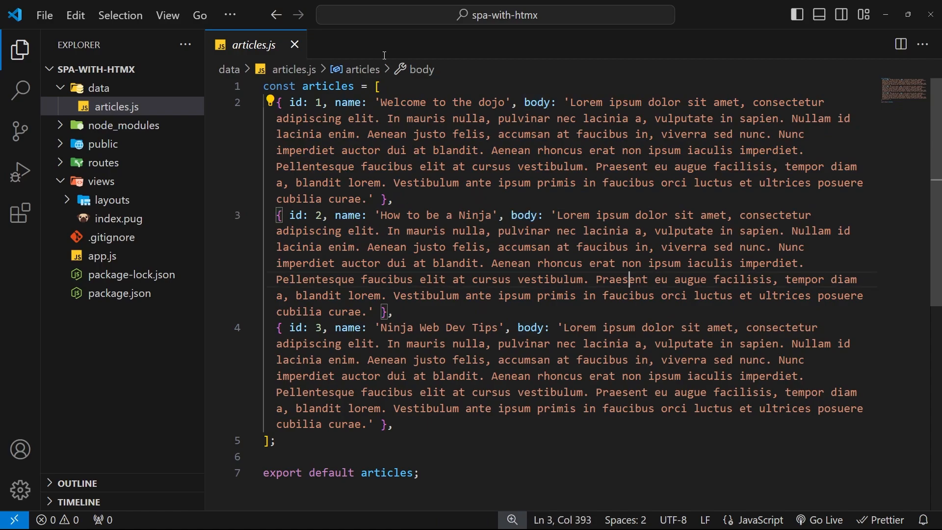
pyautogui.click(293, 44)
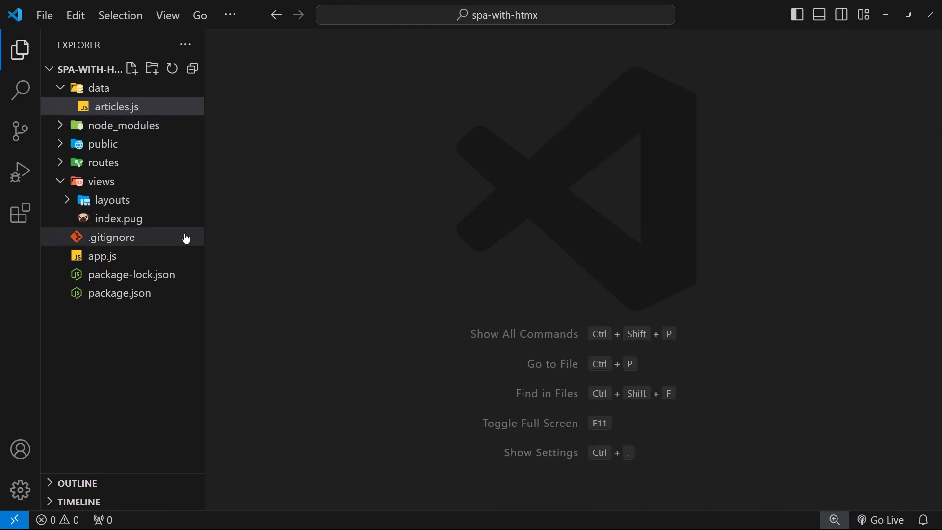
# - Inspect the res.render('index', { title: 'Product Listing' }) call in routes/index.js alongside index.pug
pyautogui.doubleClick(119, 218)
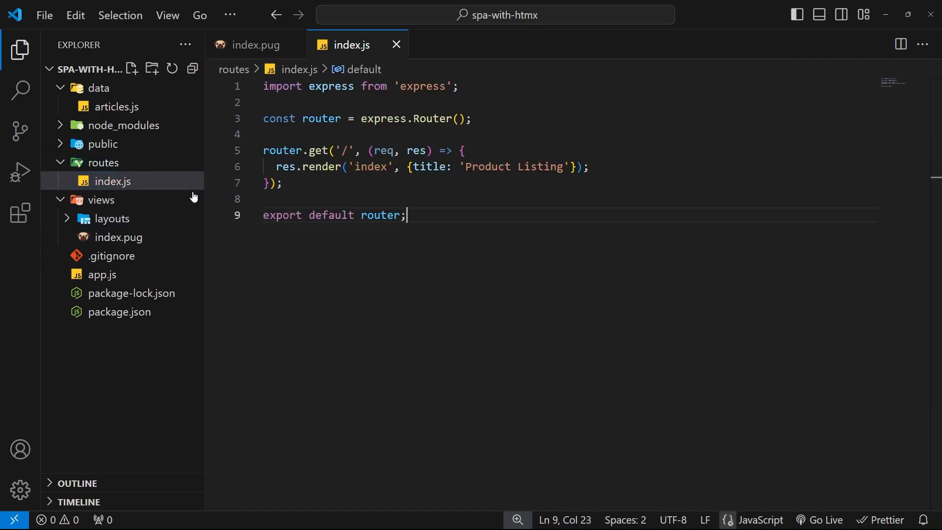
pyautogui.moveTo(413, 167); pyautogui.dragTo(574, 167)
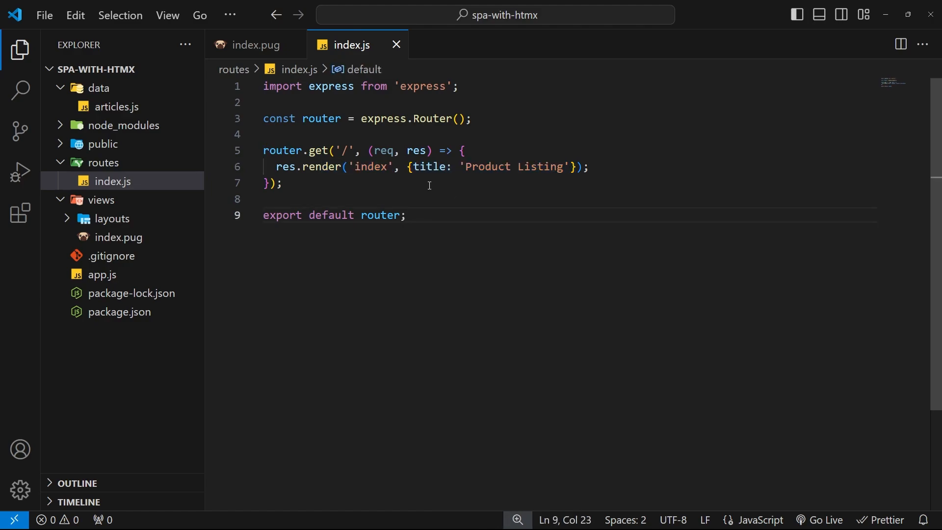
pyautogui.moveTo(407, 167); pyautogui.dragTo(513, 167)
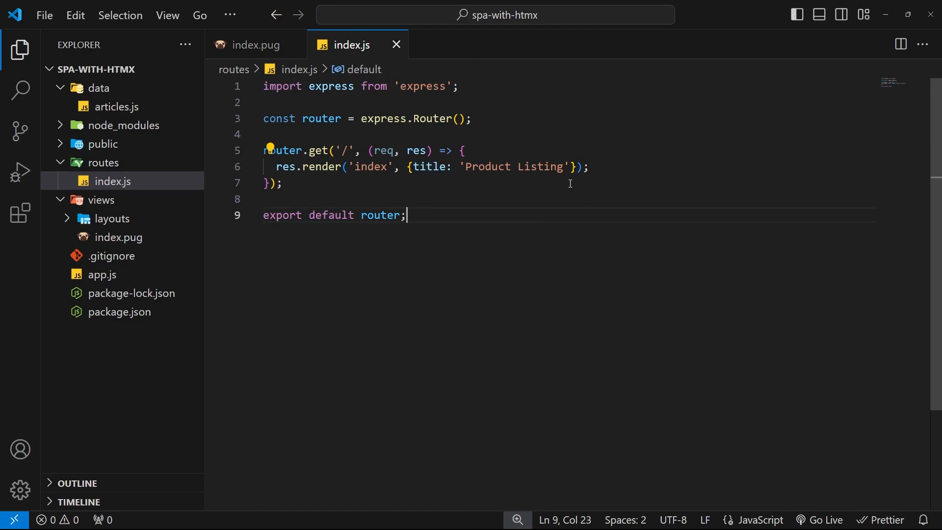
pyautogui.moveTo(413, 167); pyautogui.dragTo(568, 167)
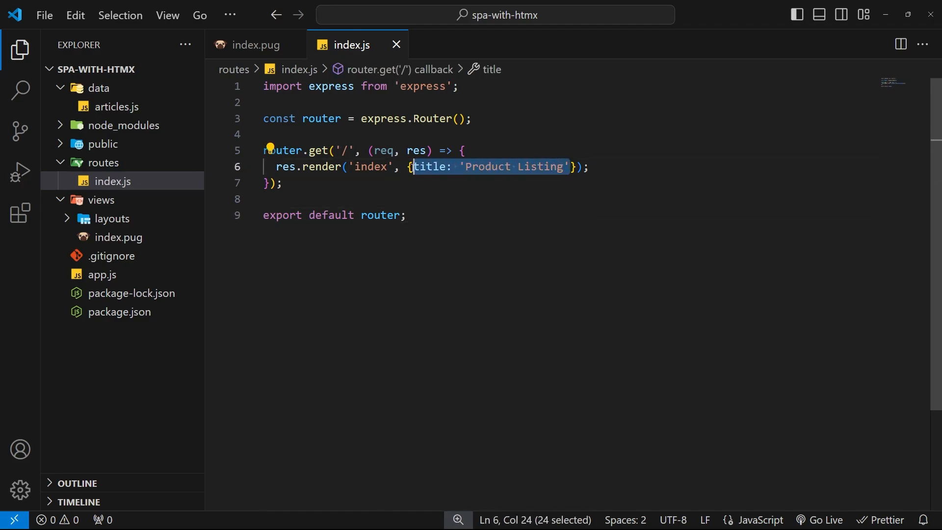
pyautogui.moveTo(438, 232)
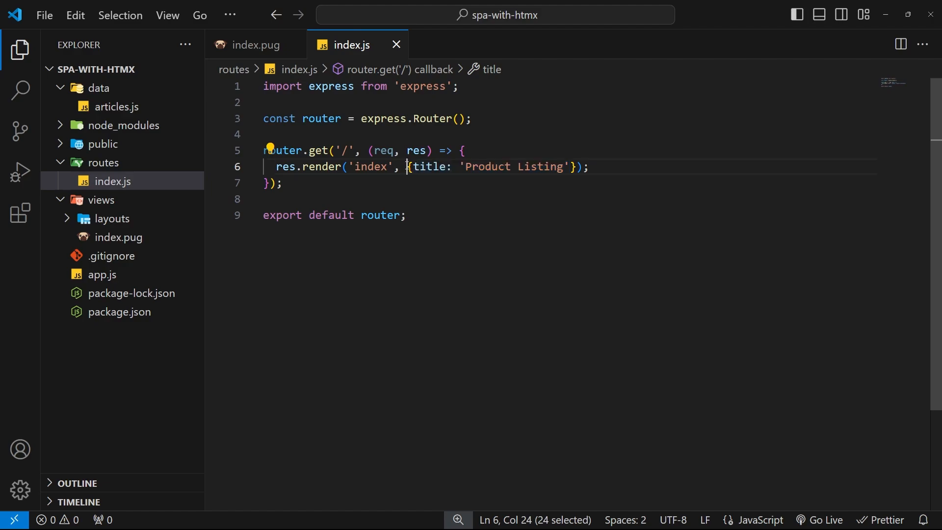
pyautogui.doubleClick(320, 166)
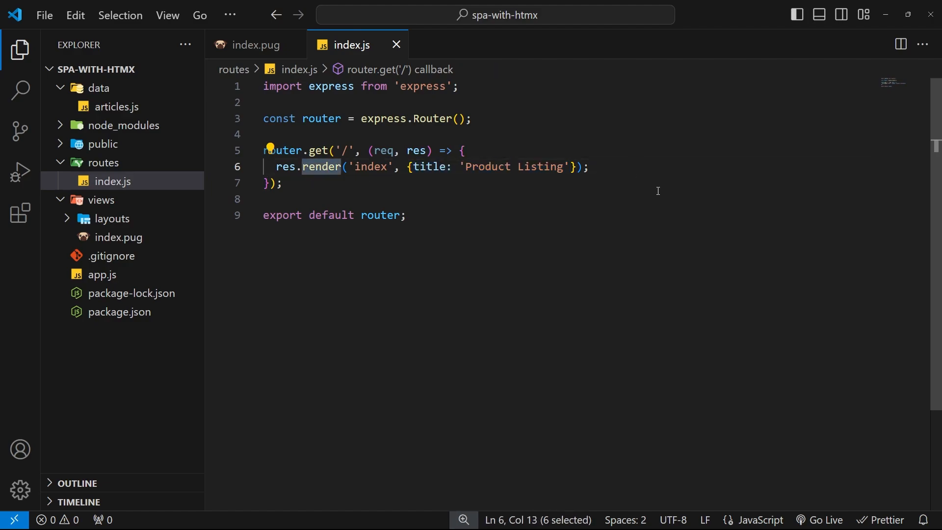
pyautogui.click(255, 44)
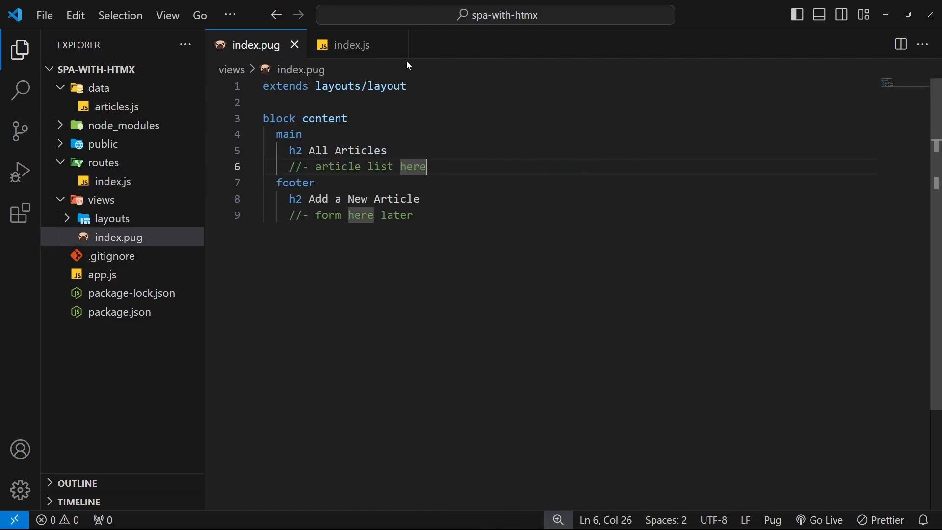
pyautogui.moveTo(359, 225)
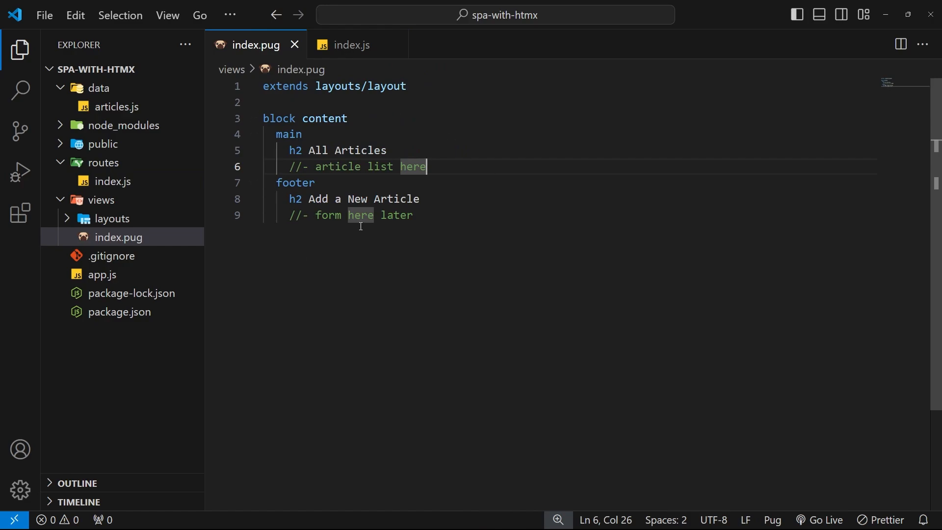
pyautogui.moveTo(425, 206)
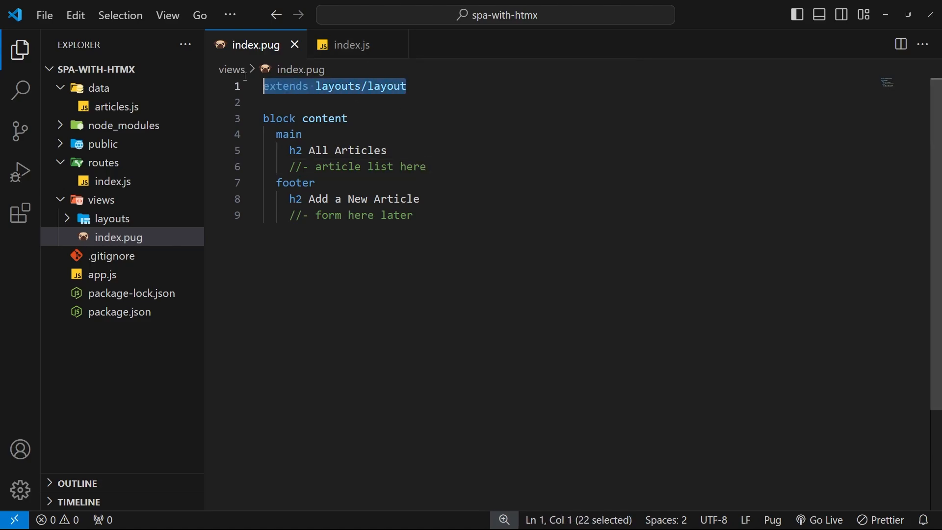
pyautogui.moveTo(347, 65)
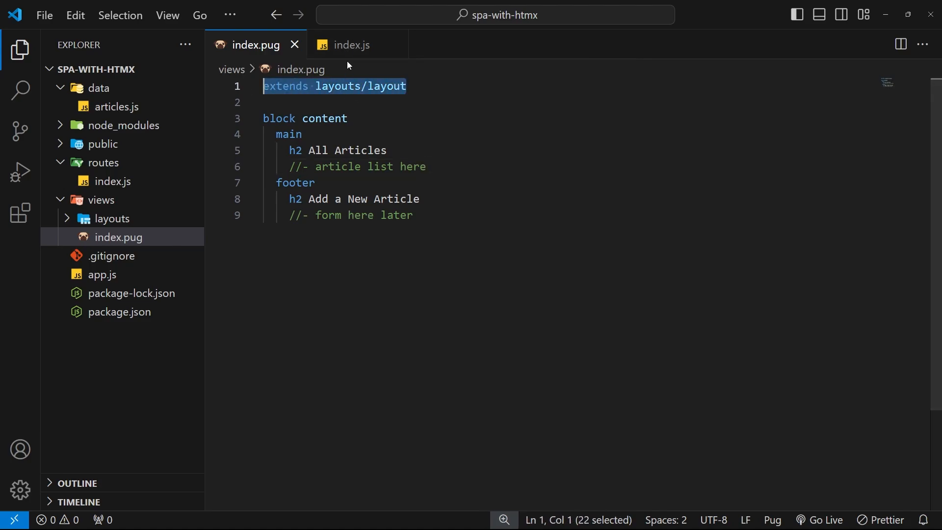
pyautogui.click(351, 44)
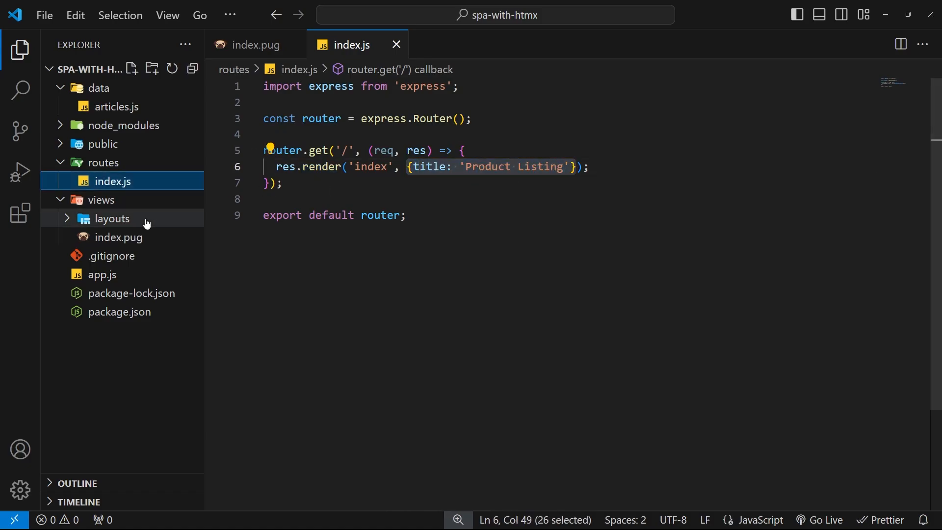
# - Import articles from '../data/articles.js' at the top of routes/index.js
pyautogui.click(127, 236)
pyautogui.write(', articles: ')
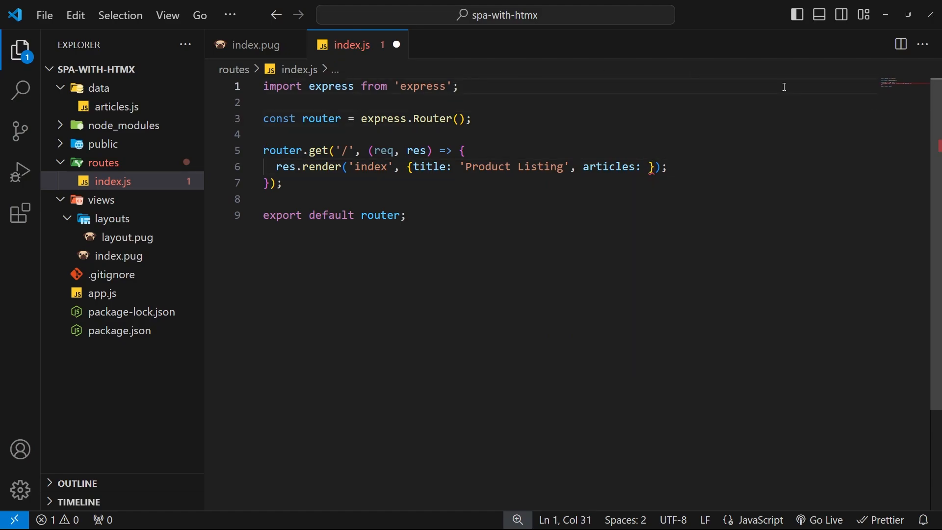
pyautogui.press('Enter')
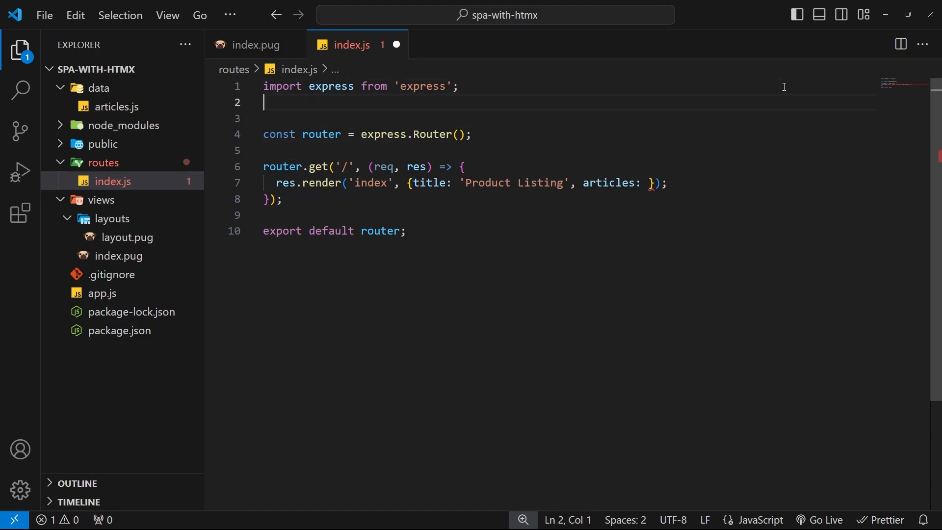
pyautogui.write("import articles from '../data/articles.js';")
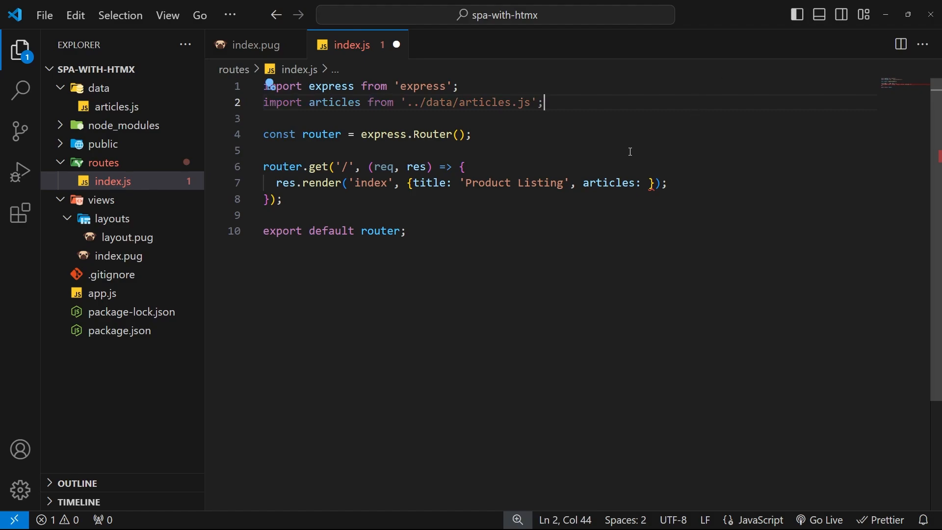
# - Pass articles into the index res.render data, save, and return to index.pug
pyautogui.doubleClick(282, 102)
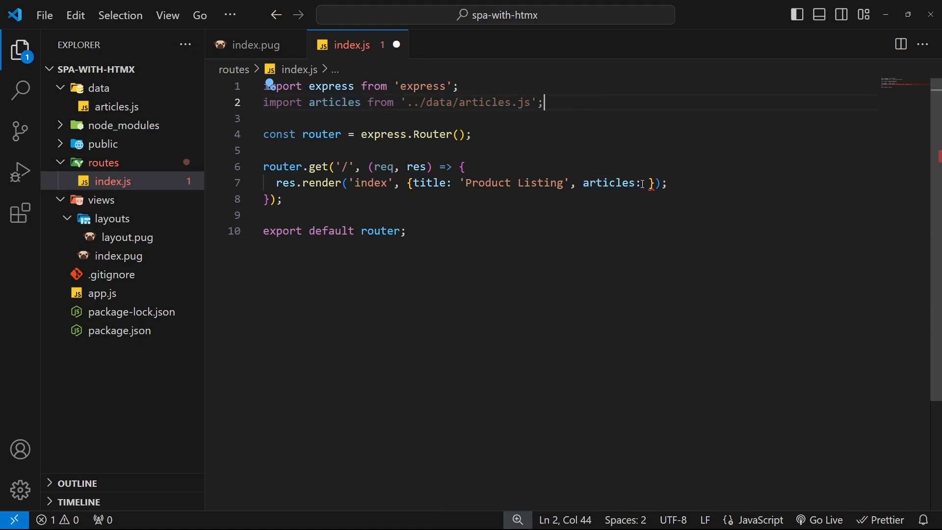
pyautogui.write('artic')
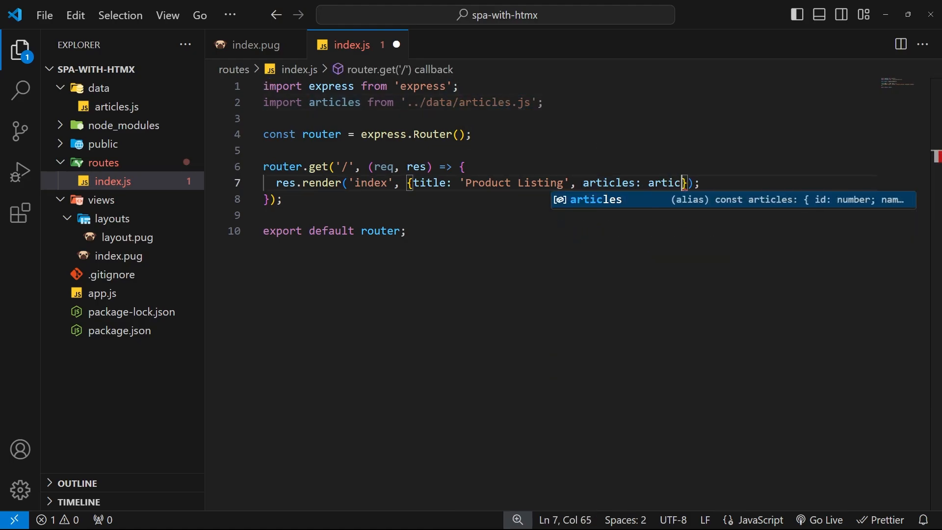
pyautogui.press('Tab')
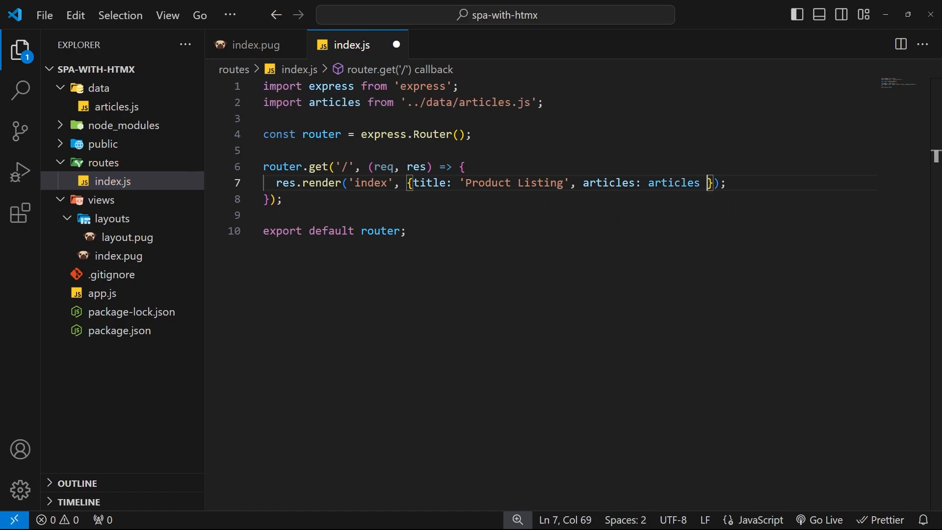
pyautogui.doubleClick(672, 182)
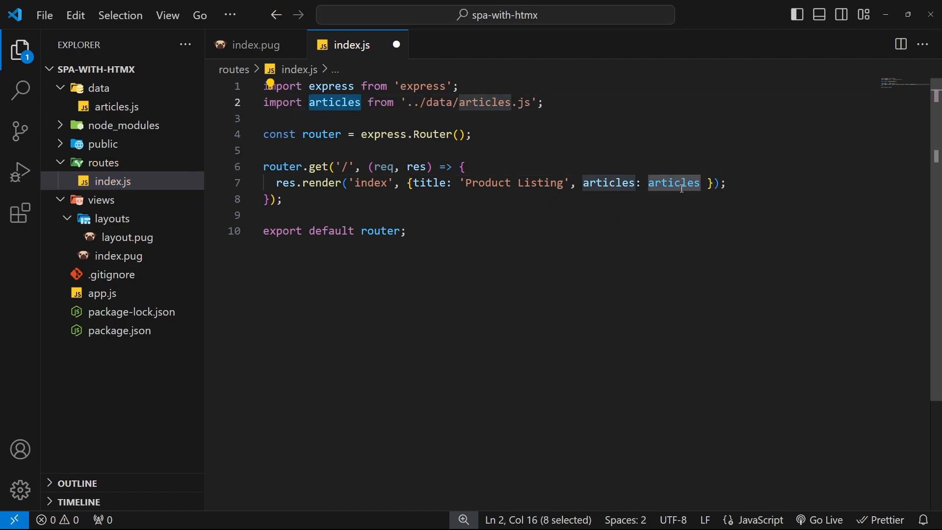
pyautogui.click(719, 182)
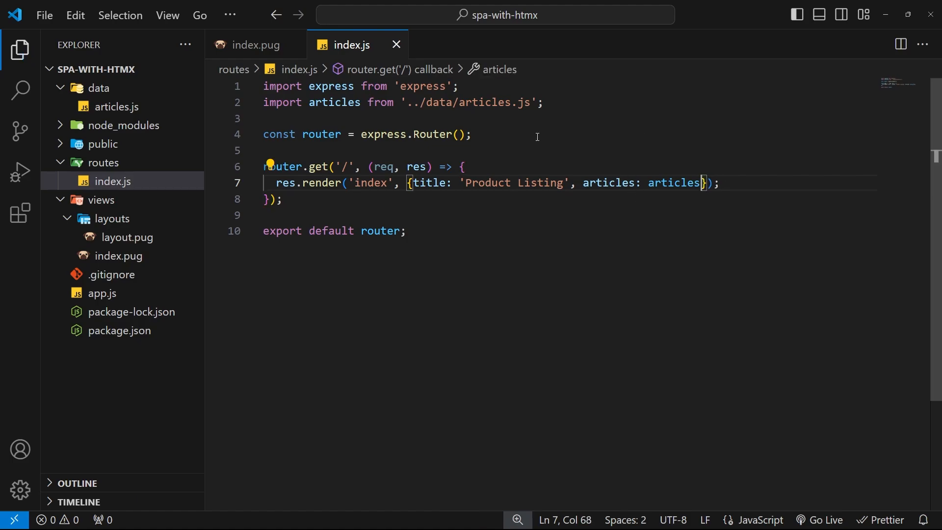
pyautogui.click(255, 44)
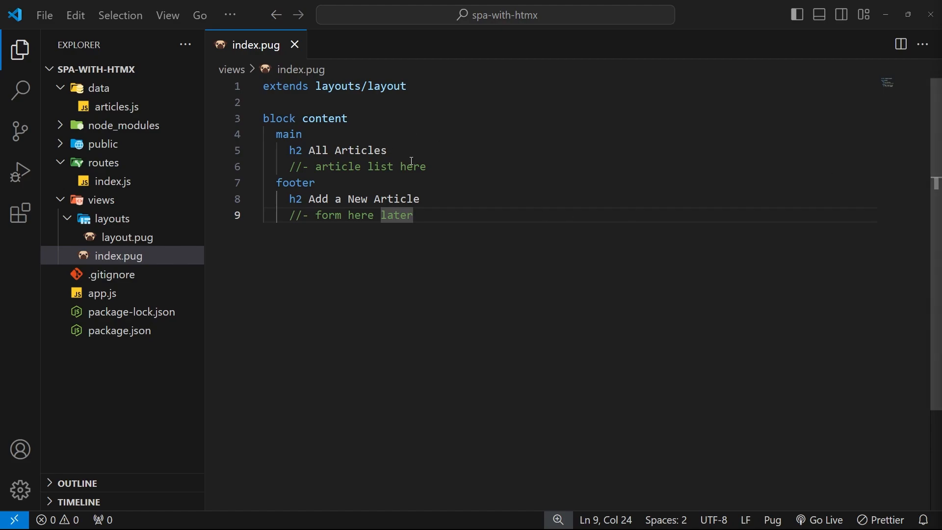
# - Add a .article-list div beneath the All Articles h2 in index.pug
pyautogui.press('Enter')
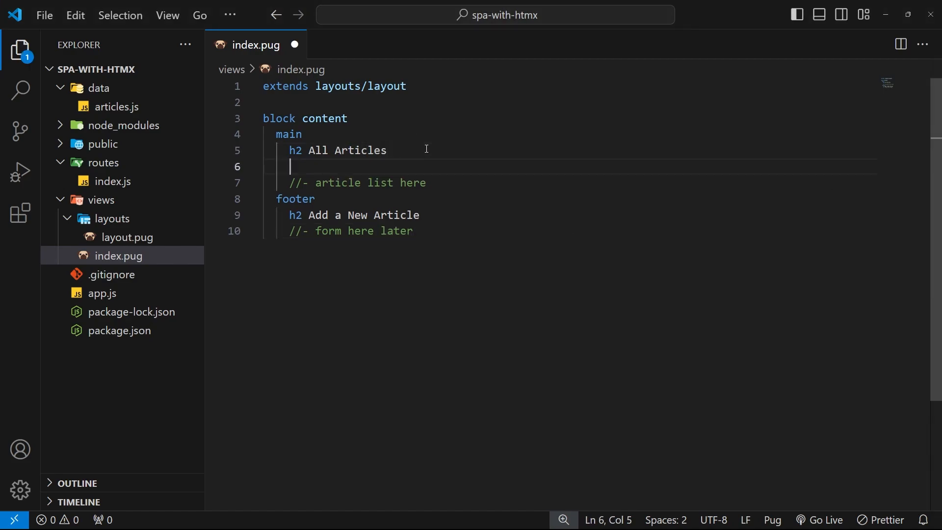
pyautogui.write('div')
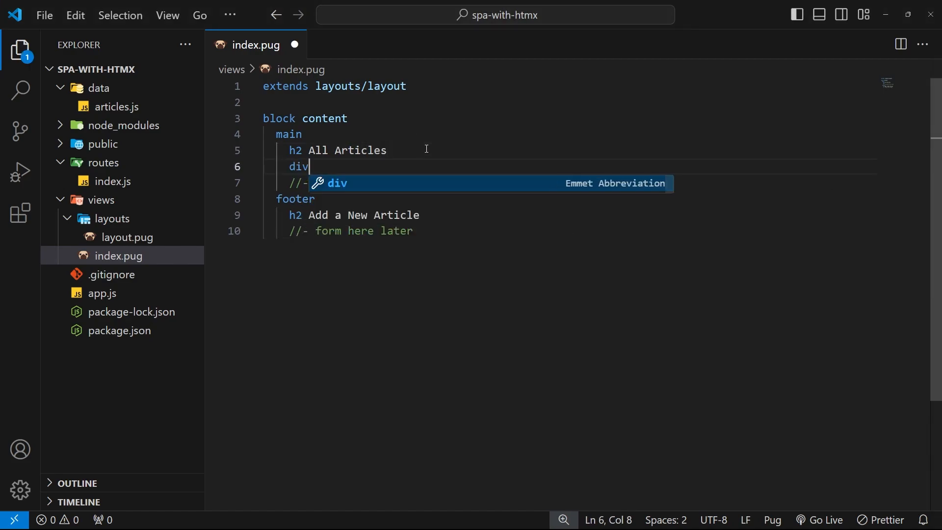
pyautogui.write('.articl')
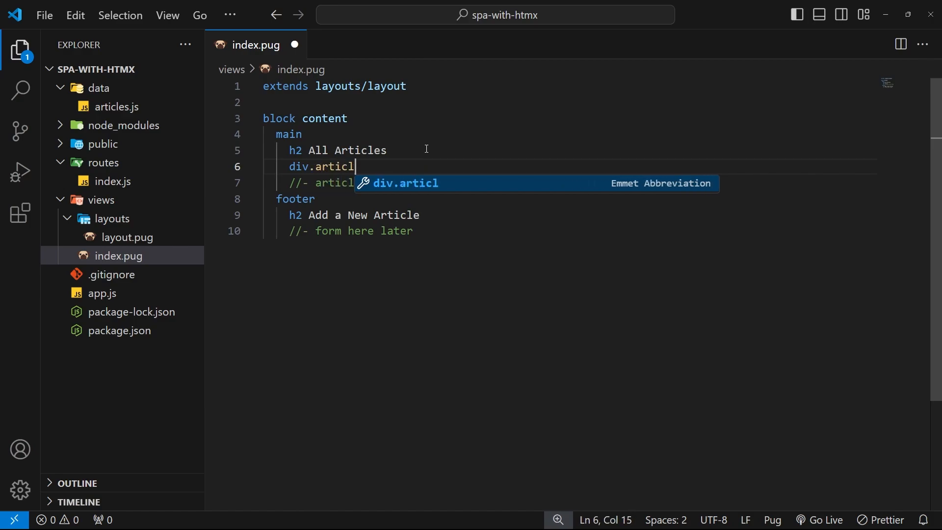
pyautogui.write('e-list')
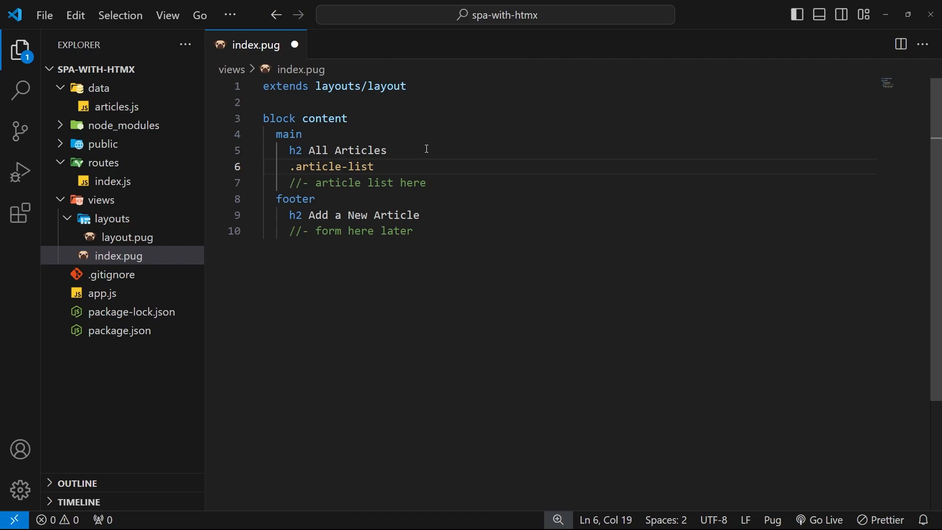
pyautogui.moveTo(309, 210)
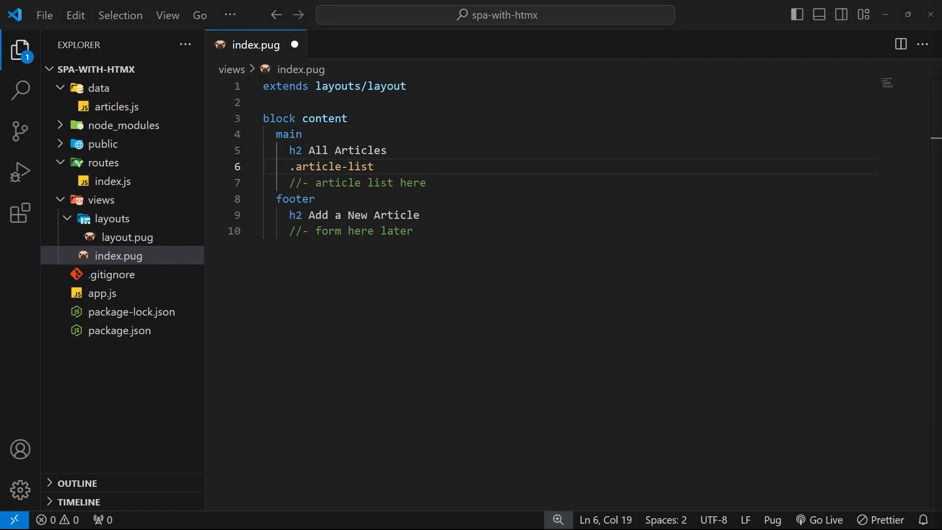
pyautogui.moveTo(522, 184)
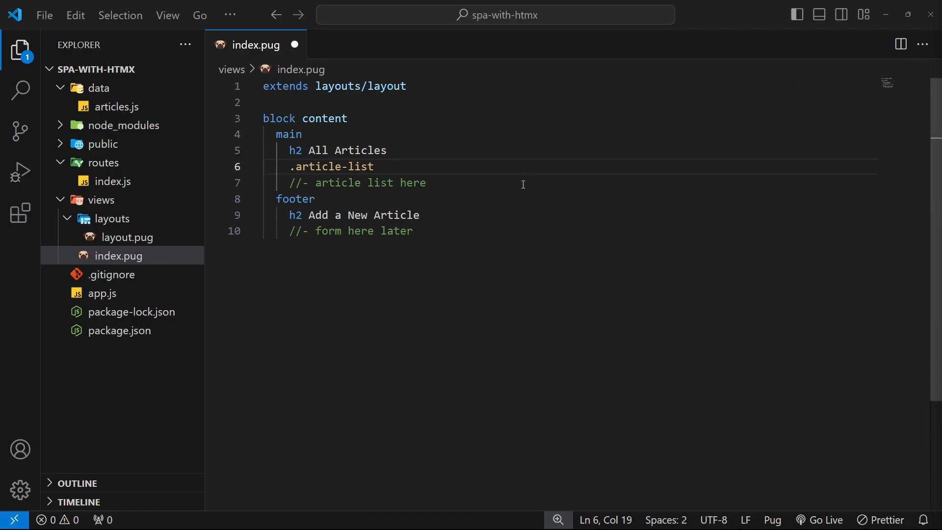
pyautogui.moveTo(548, 277)
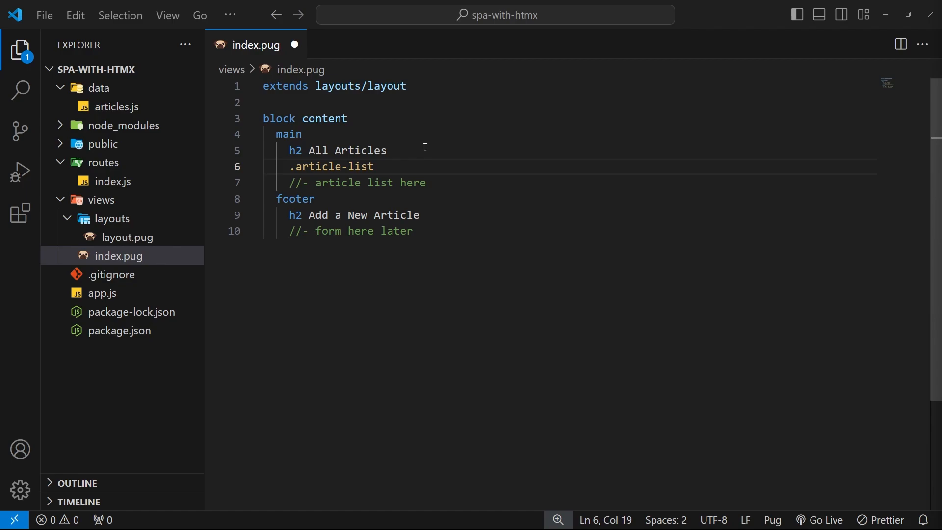
pyautogui.moveTo(477, 217)
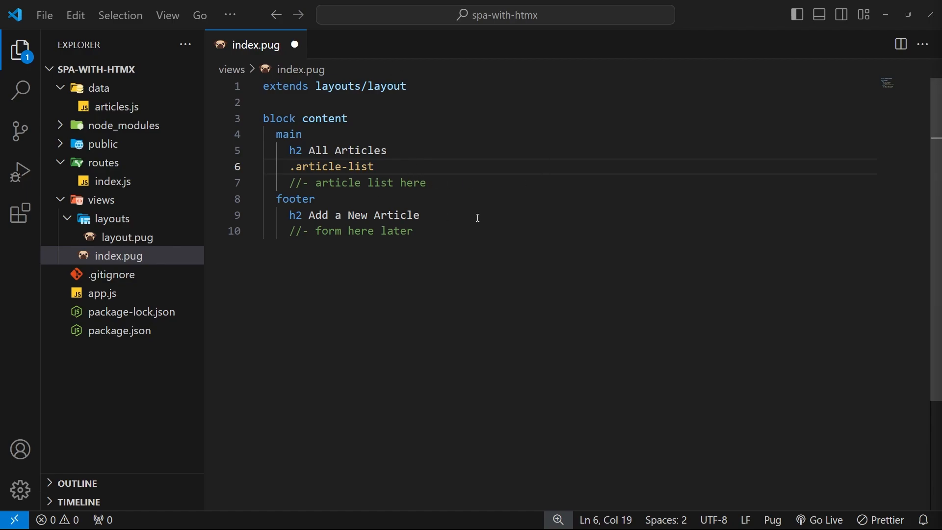
pyautogui.doubleClick(395, 215)
pyautogui.write('list')
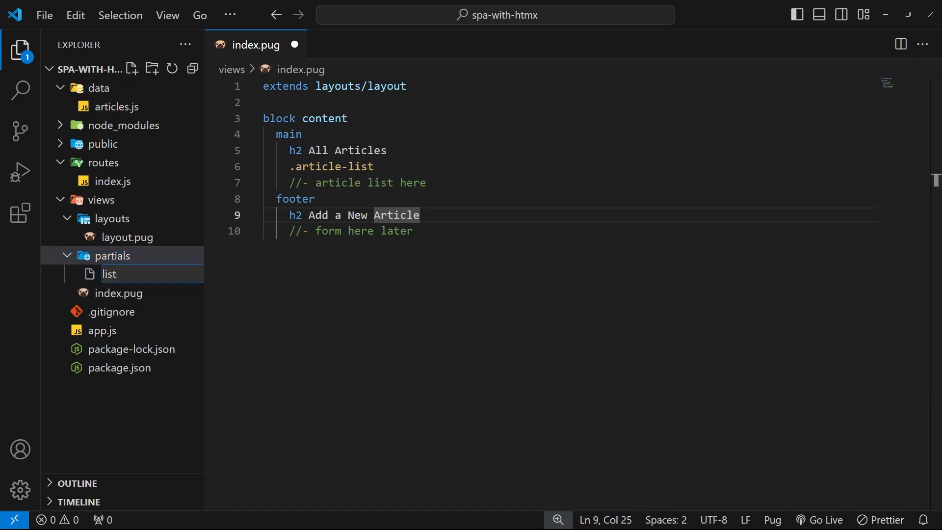
# - Create the empty list.pug file in views/partials and return to index.pug
pyautogui.press('Enter')
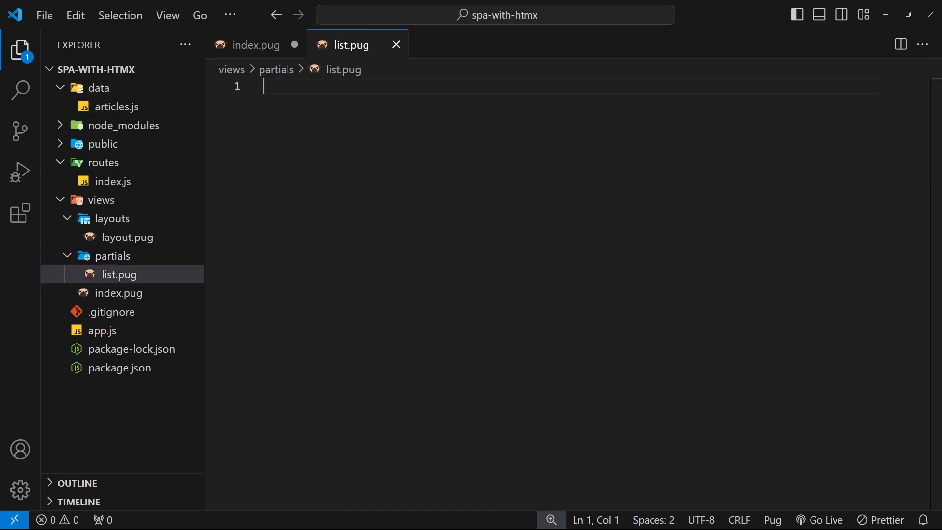
pyautogui.moveTo(474, 193)
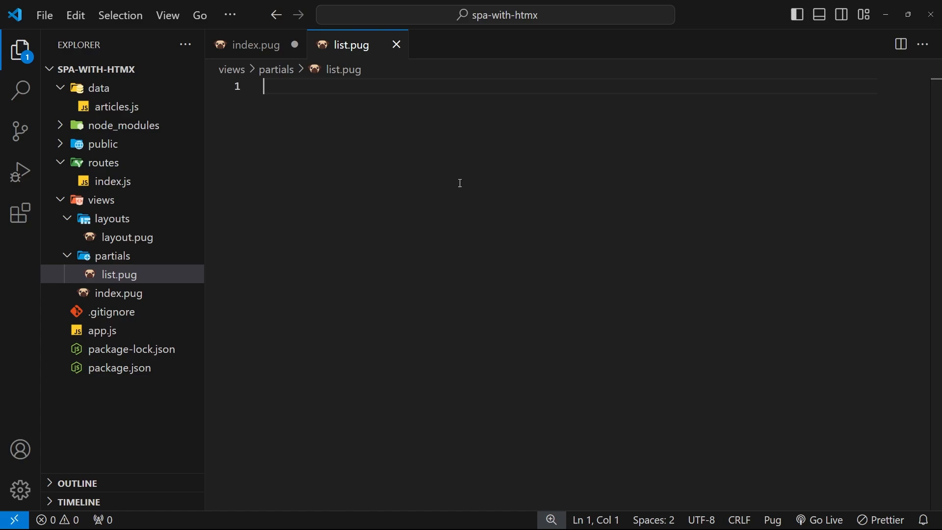
pyautogui.click(255, 44)
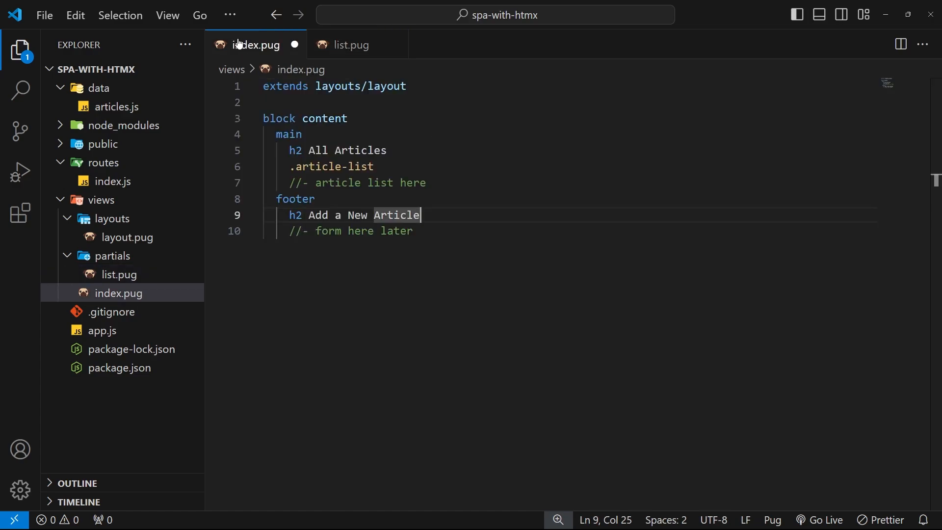
# - Replace the placeholder comment with 'include partials/list' inside .article-list
pyautogui.click(381, 167)
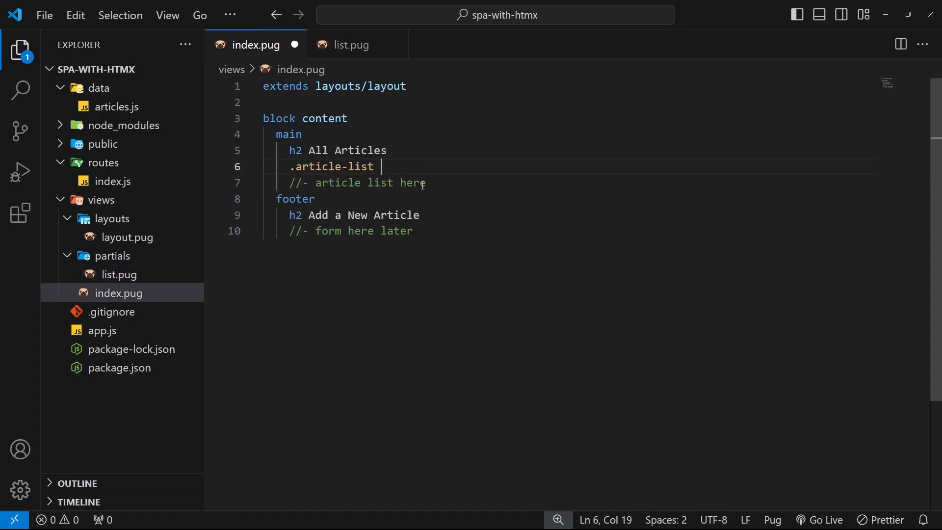
pyautogui.tripleClick(357, 183)
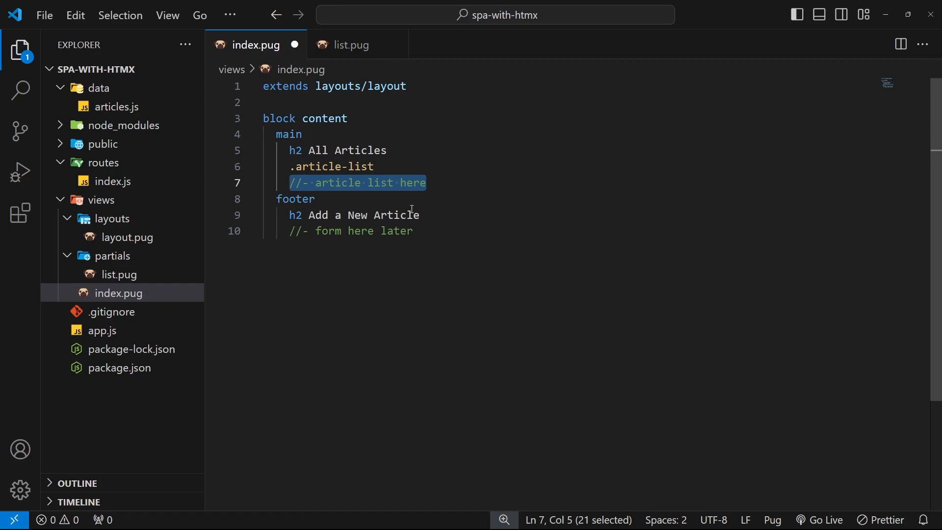
pyautogui.press('Delete')
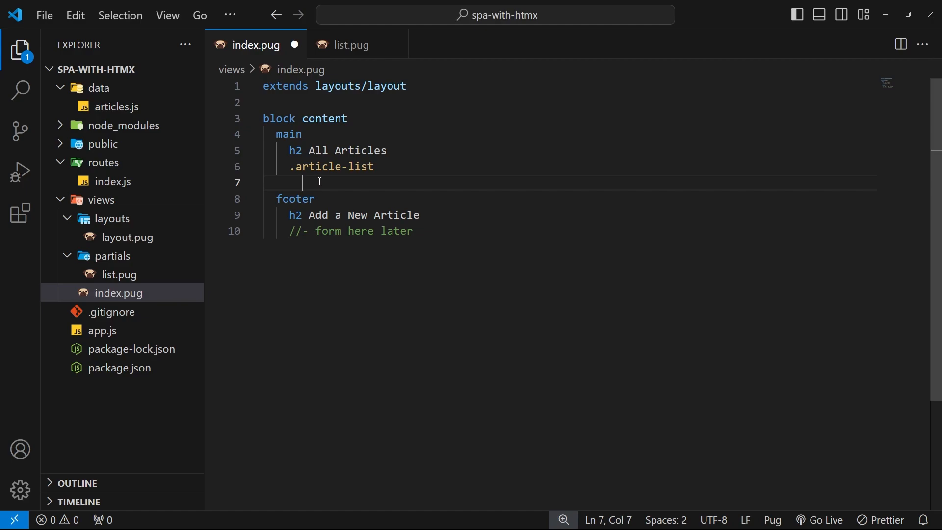
pyautogui.write('include p')
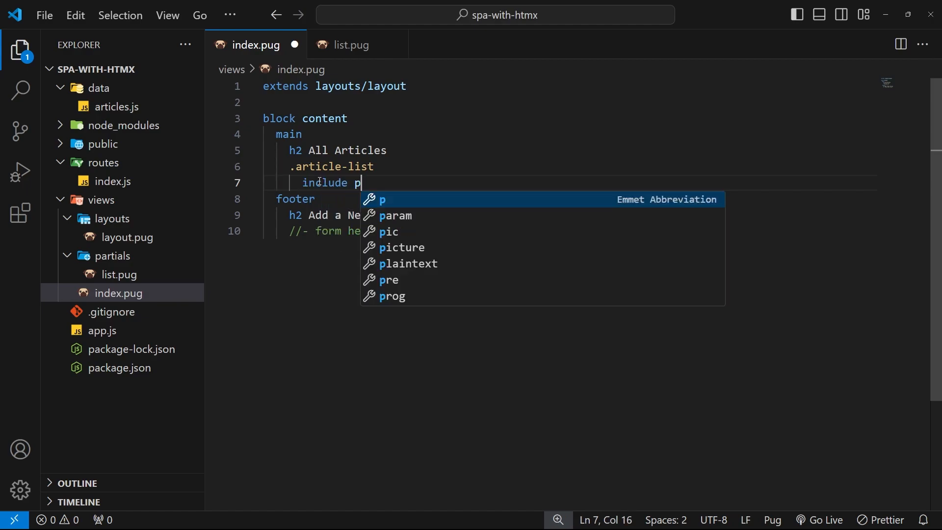
pyautogui.write('artials/')
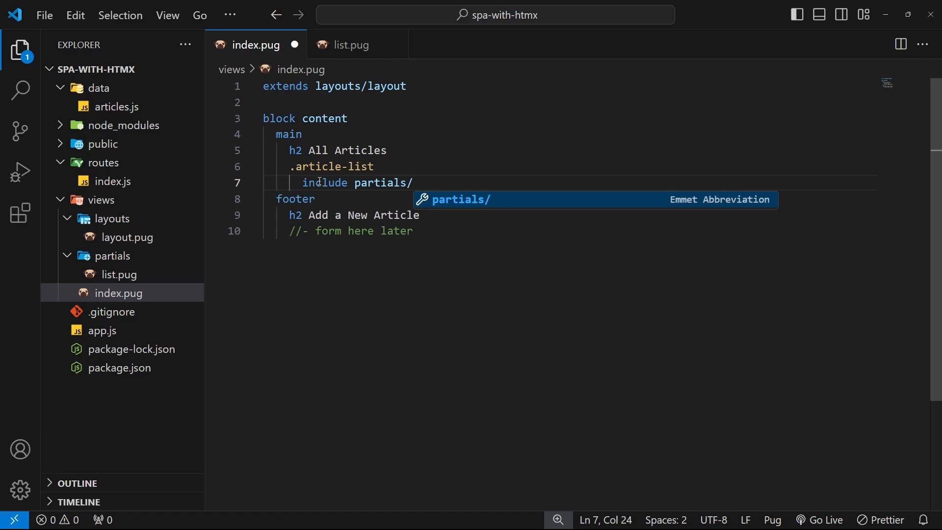
pyautogui.write('list')
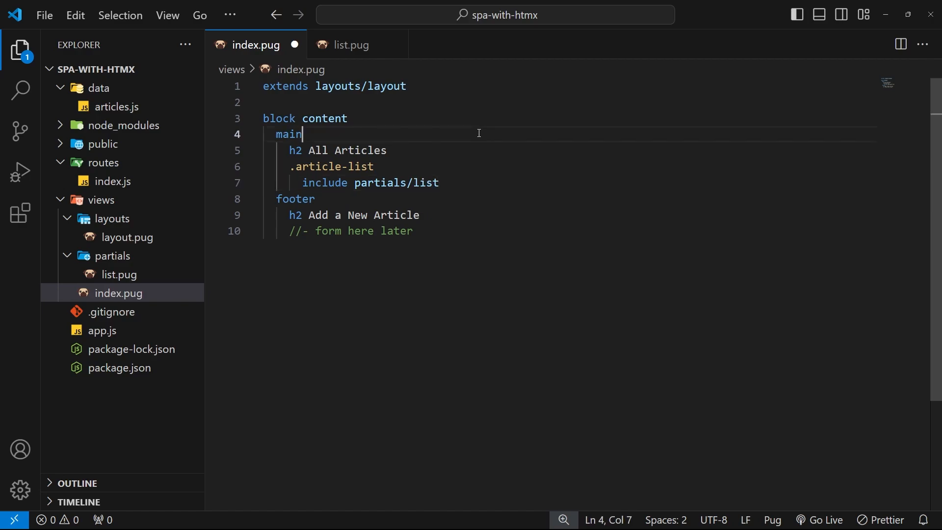
# - Save index.pug and bring up the empty list.pug partial for editing
pyautogui.click(350, 44)
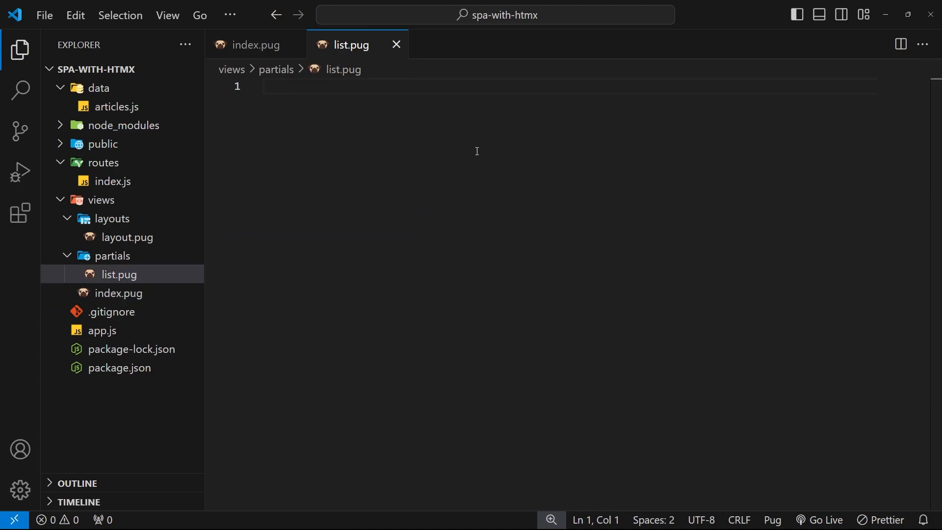
pyautogui.moveTo(429, 105)
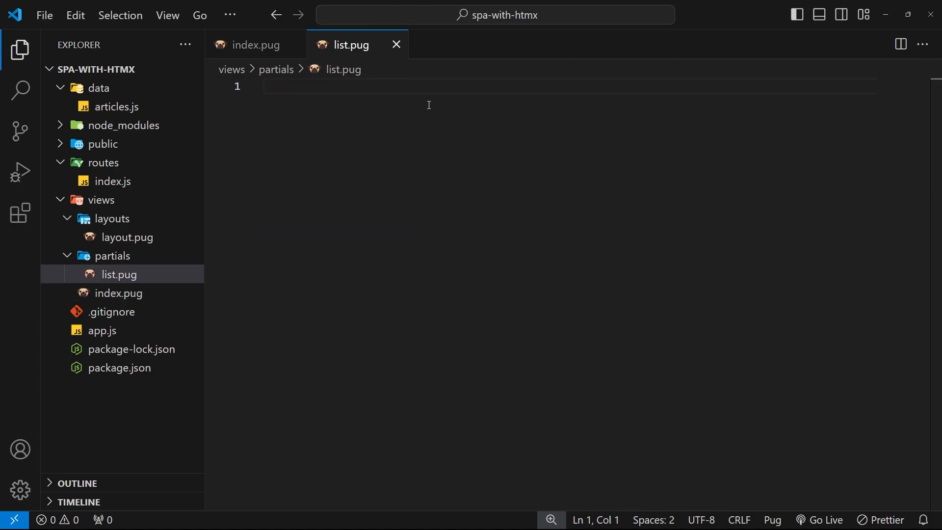
pyautogui.click(118, 293)
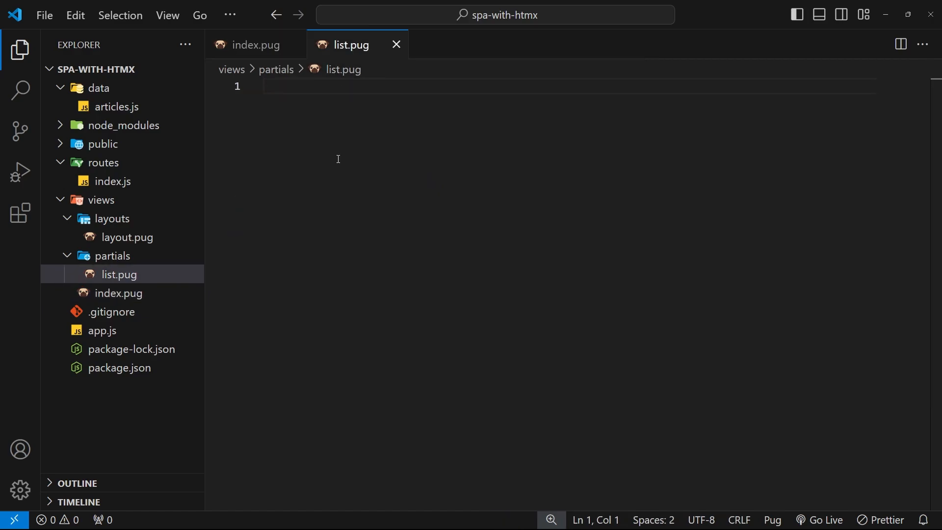
pyautogui.moveTo(477, 87)
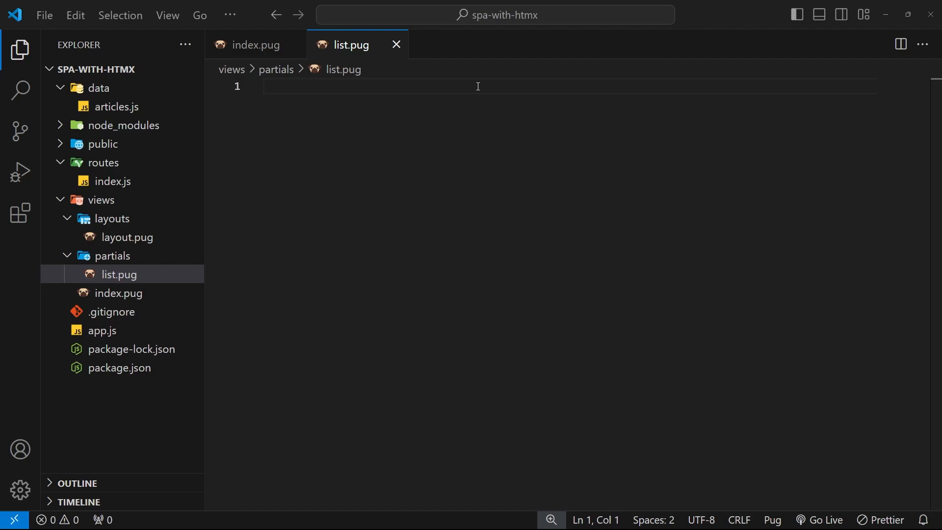
pyautogui.click(116, 106)
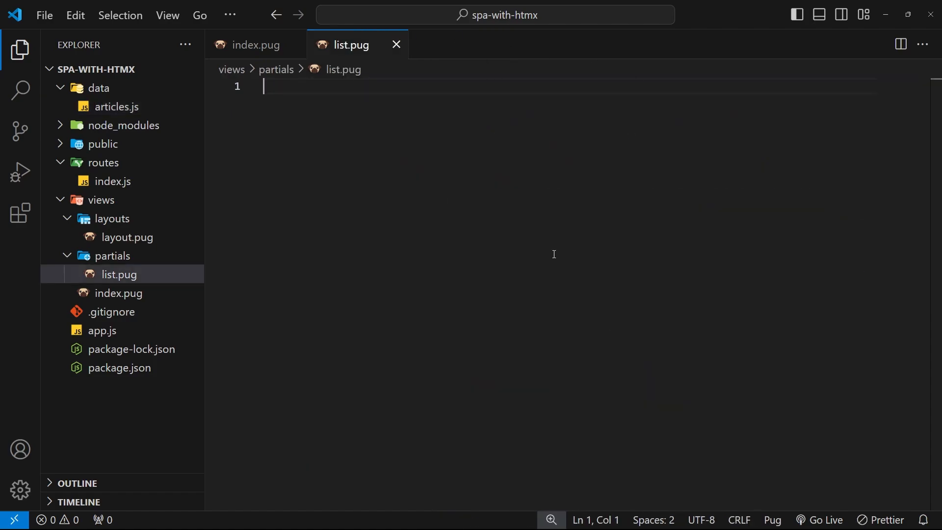
# - Write 'each article in articles' with an indented '.article' div in list.pug
pyautogui.write('e')
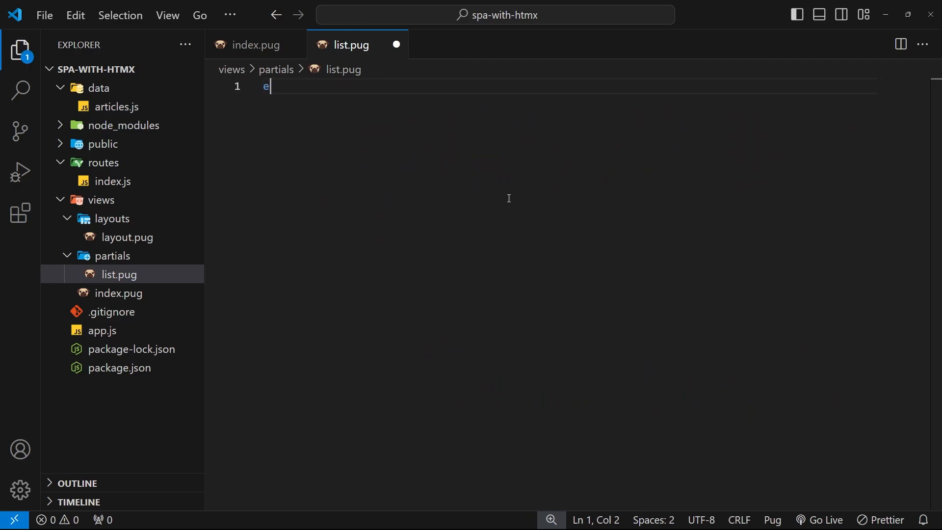
pyautogui.write('ach artic')
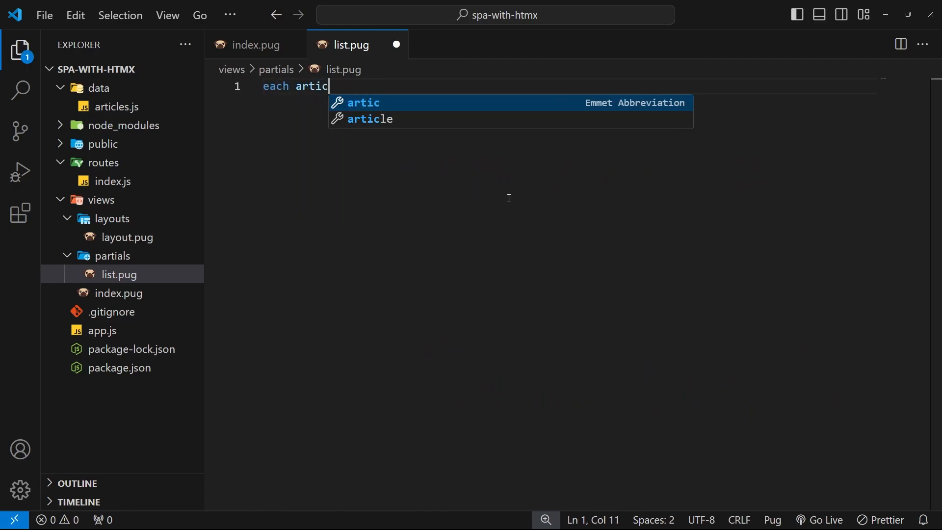
pyautogui.write('le in articles')
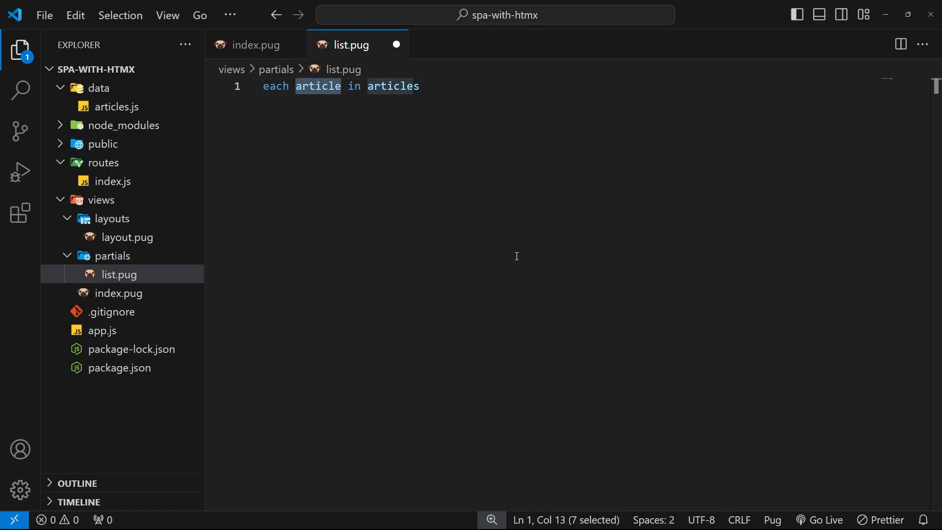
pyautogui.write('xy')
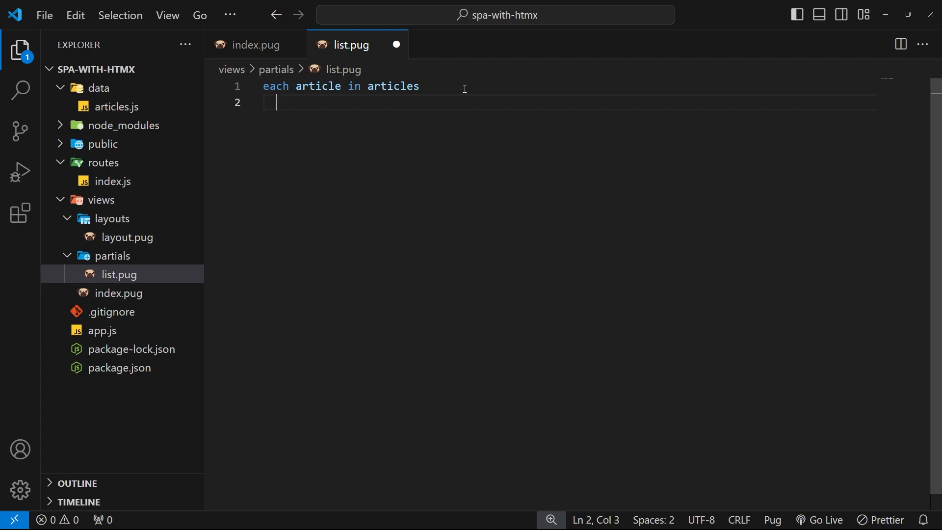
pyautogui.moveTo(395, 105)
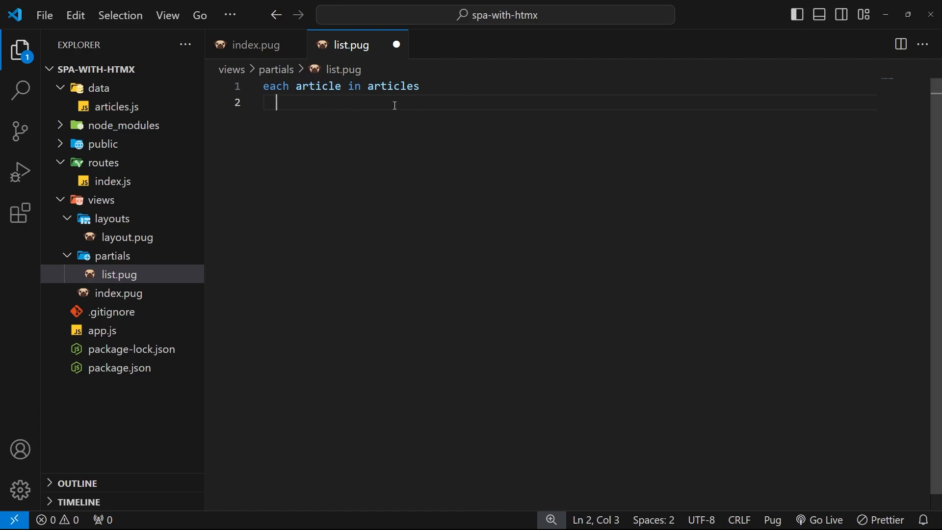
pyautogui.write('di')
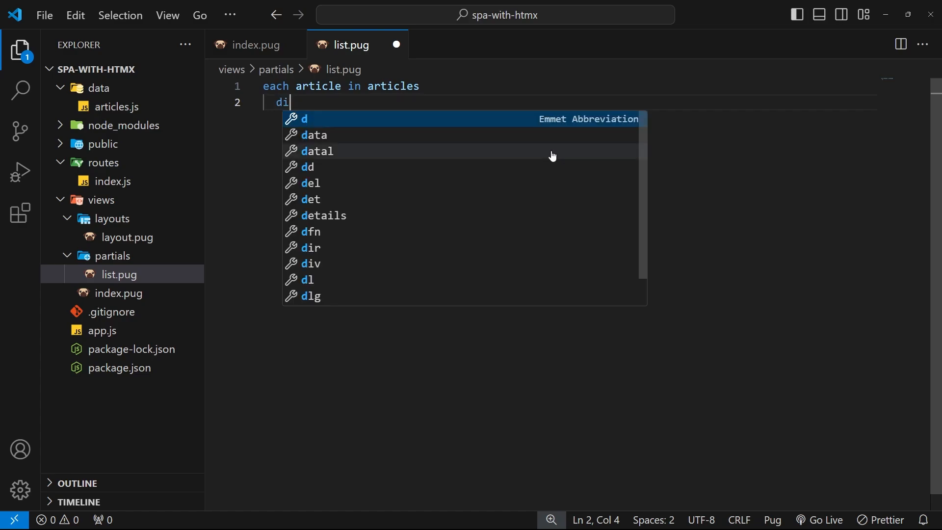
pyautogui.write('v.a')
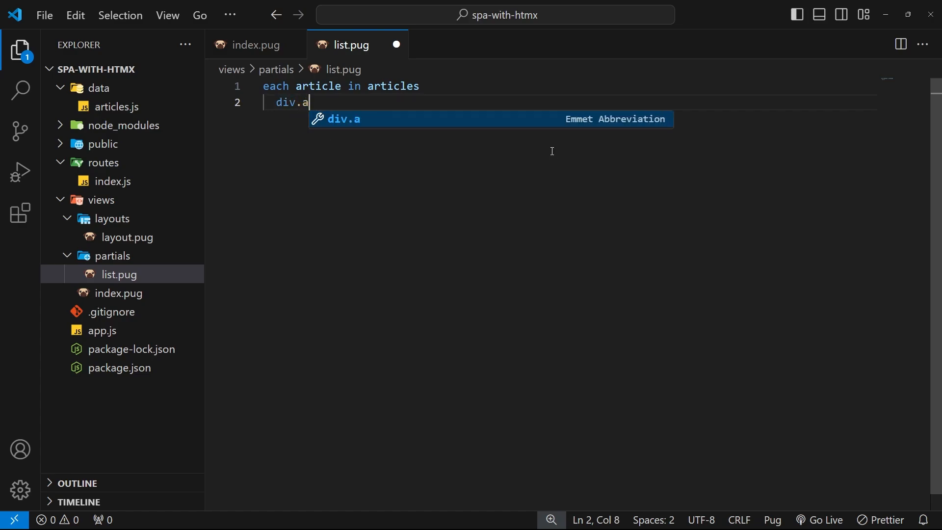
pyautogui.write('rticle')
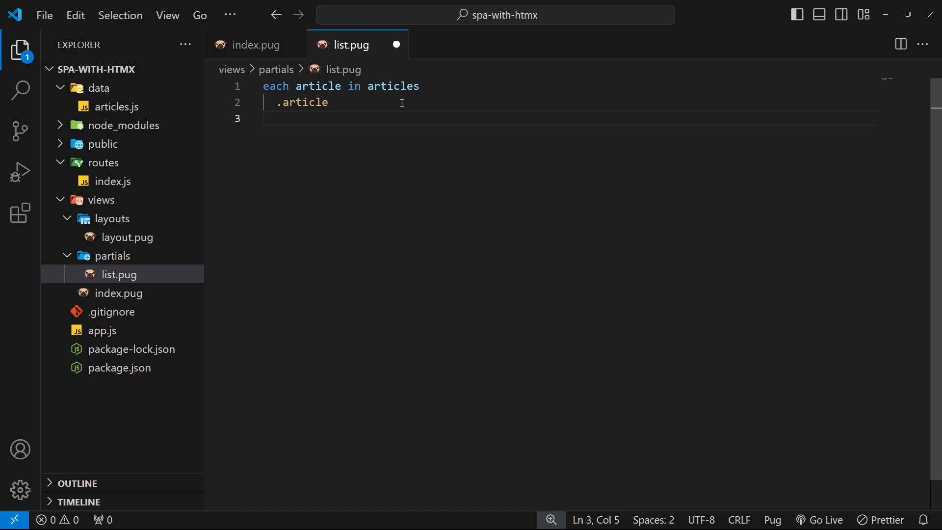
# - Add 'h3 #{article.name}' inside each article div, confirming the name field in articles.js
pyautogui.write('h3')
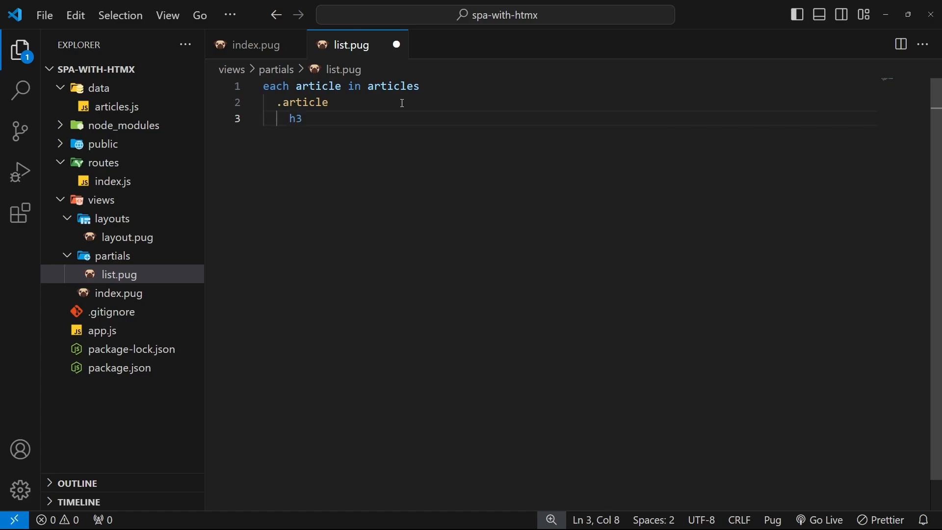
pyautogui.write('#')
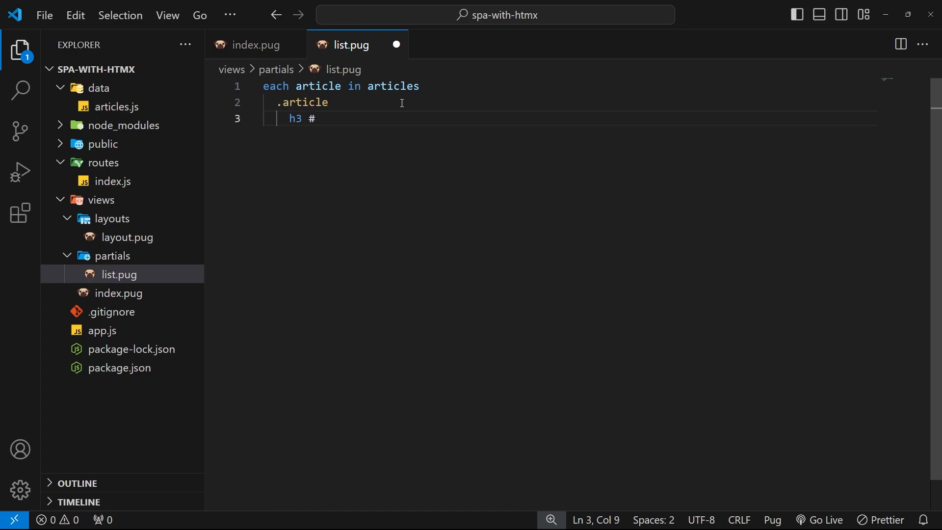
pyautogui.write('{')
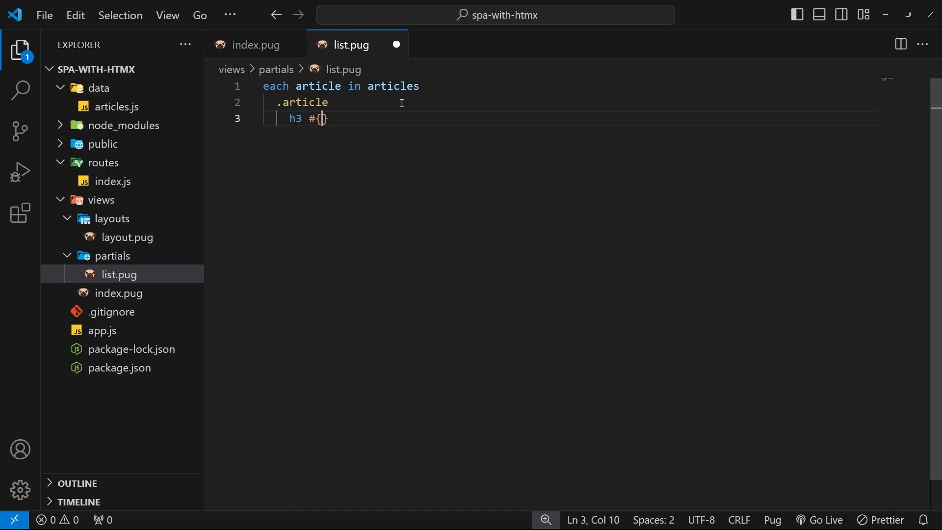
pyautogui.write('article')
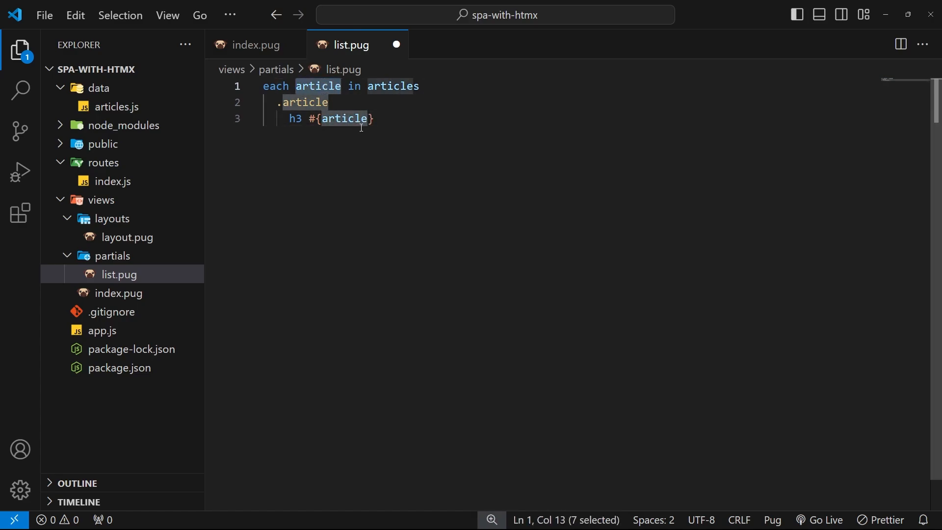
pyautogui.write('.')
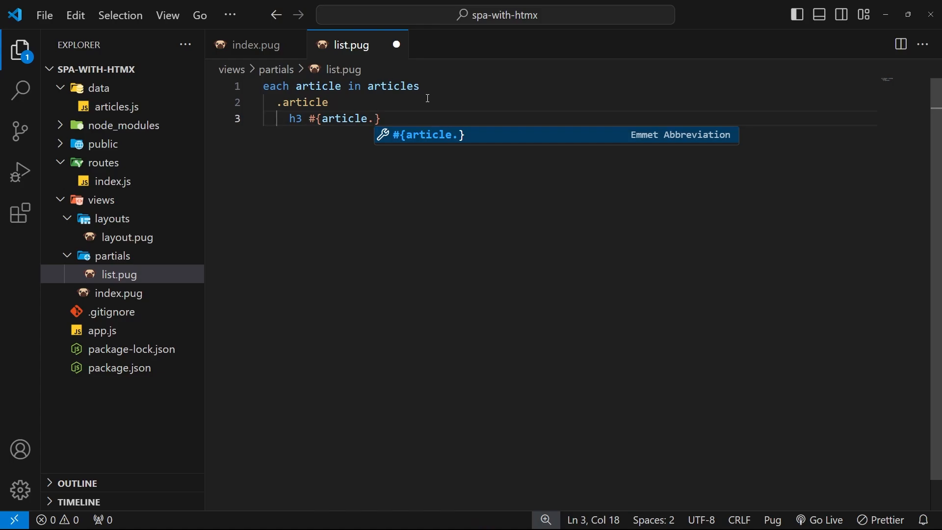
pyautogui.write('name')
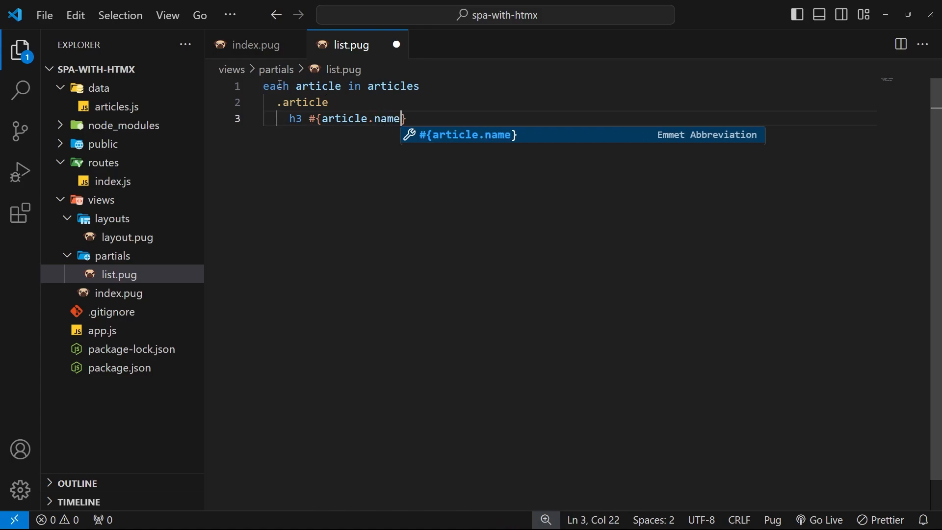
pyautogui.click(118, 106)
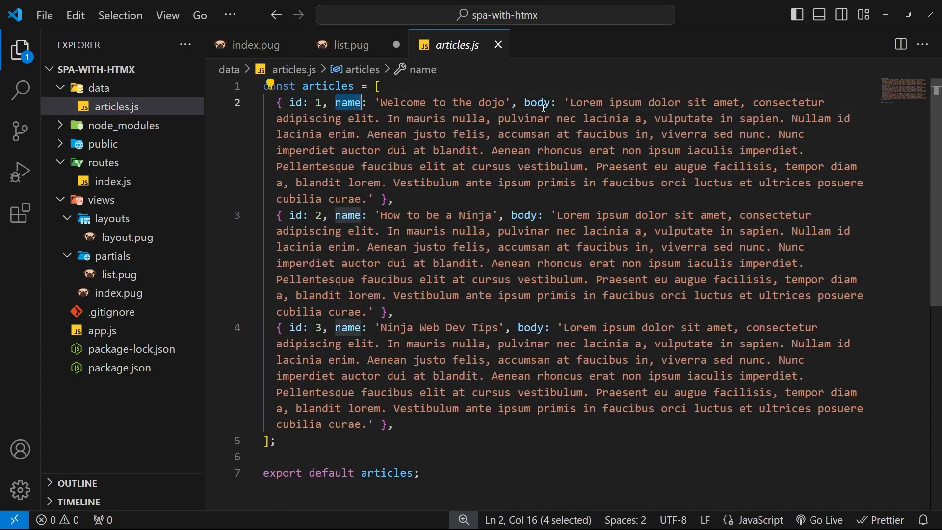
pyautogui.click(345, 45)
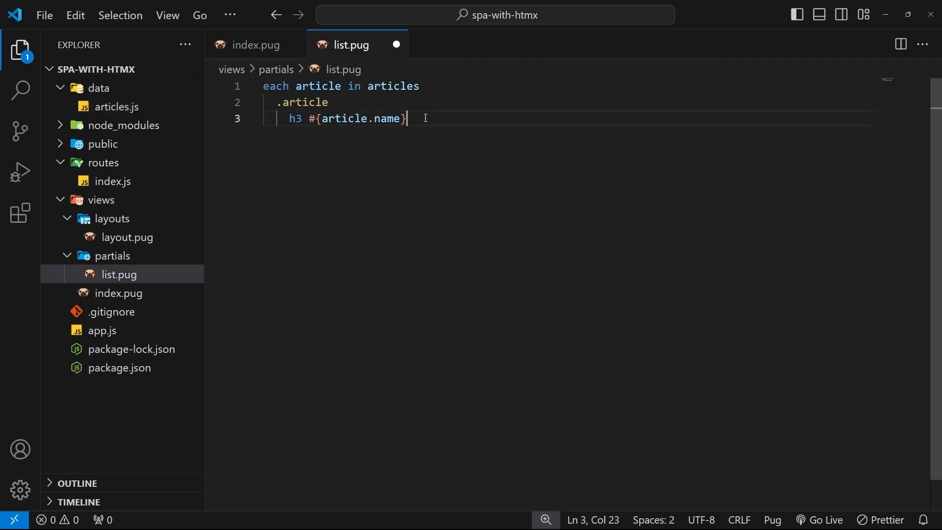
# - Add 'p #{article.body.slice(0, 100)}...' under each article heading
pyautogui.write('p')
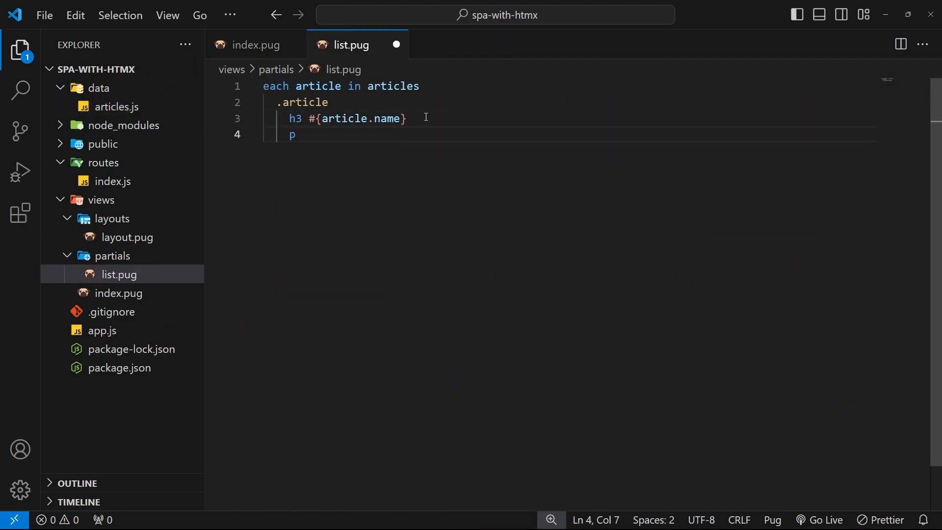
pyautogui.write('#{}')
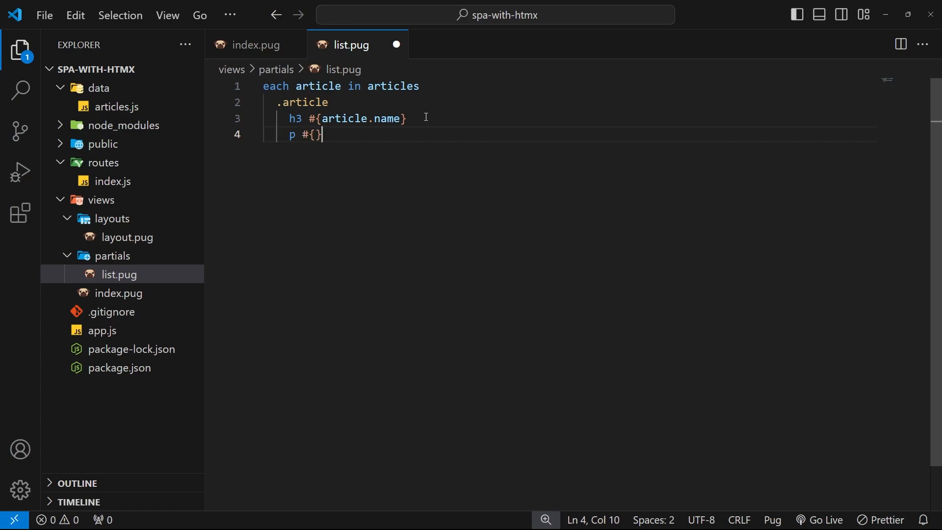
pyautogui.write('article.')
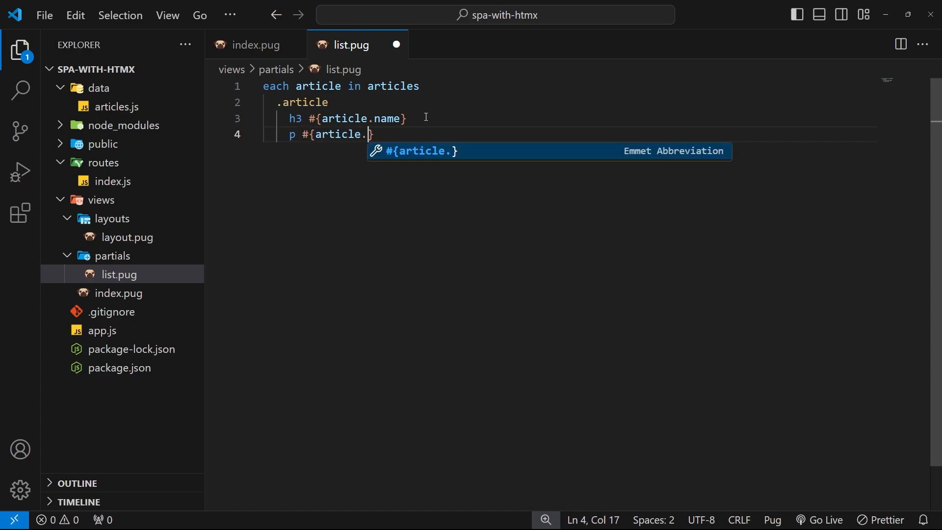
pyautogui.write('body')
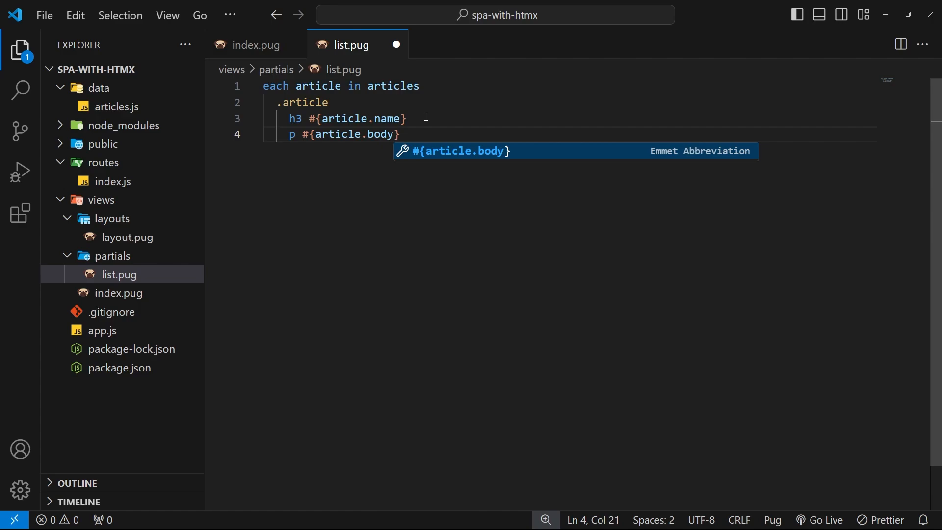
pyautogui.write('.slice')
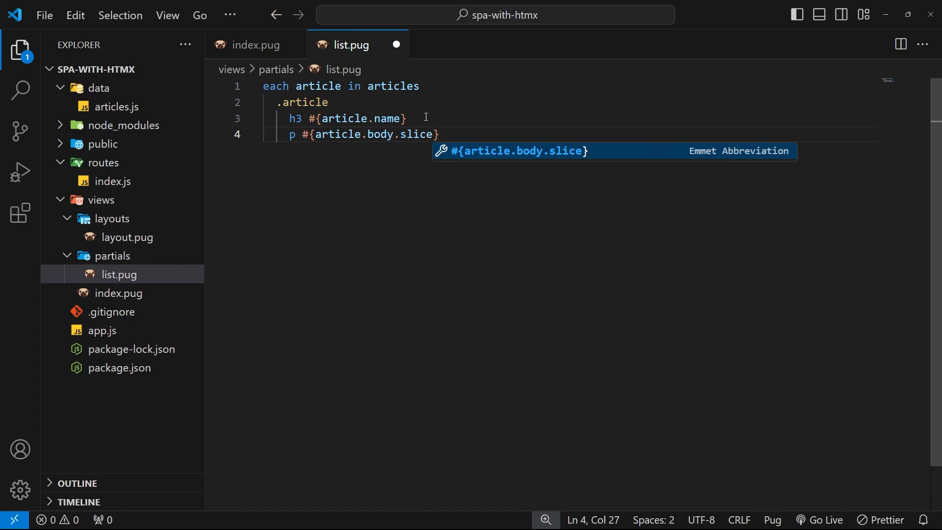
pyautogui.write('()')
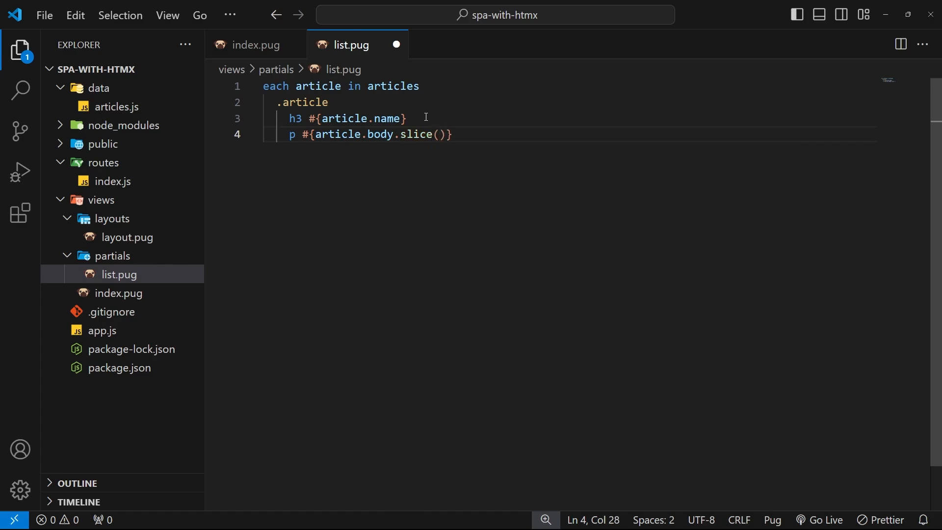
pyautogui.write('0, 100')
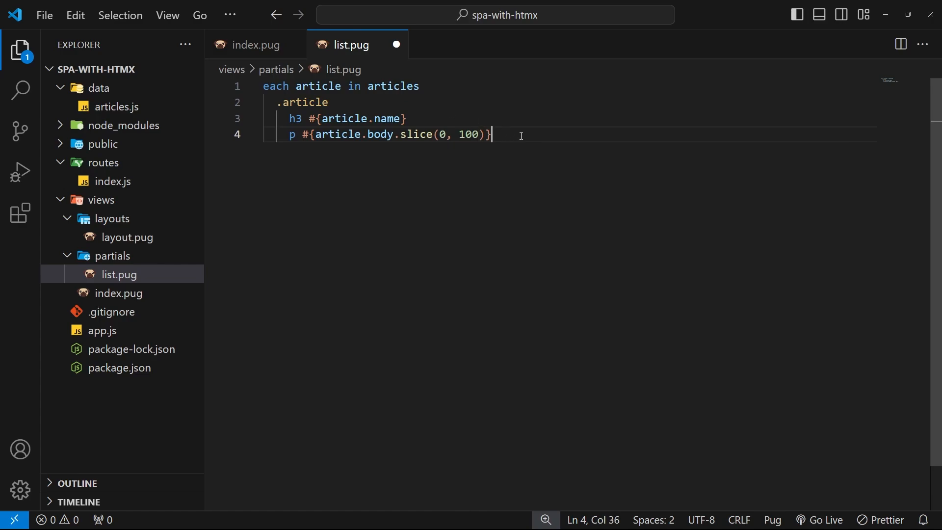
pyautogui.write('...')
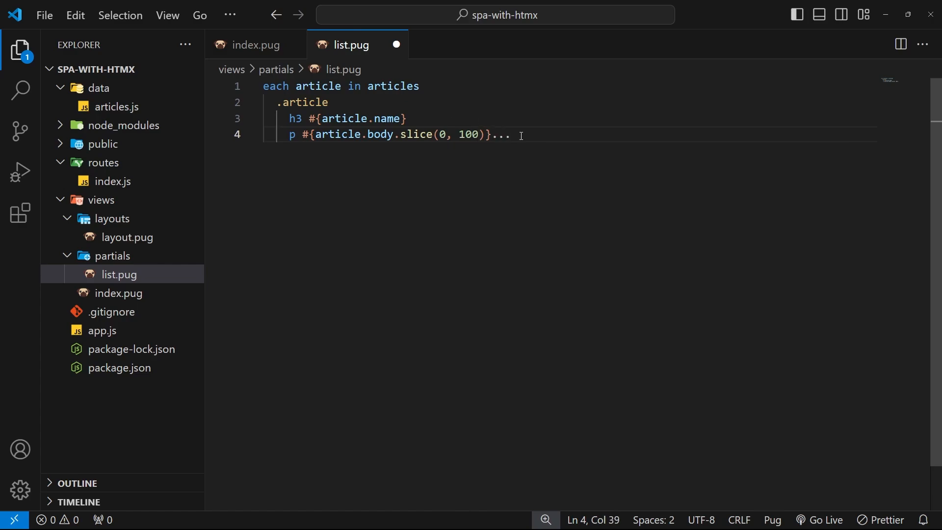
pyautogui.press('Enter')
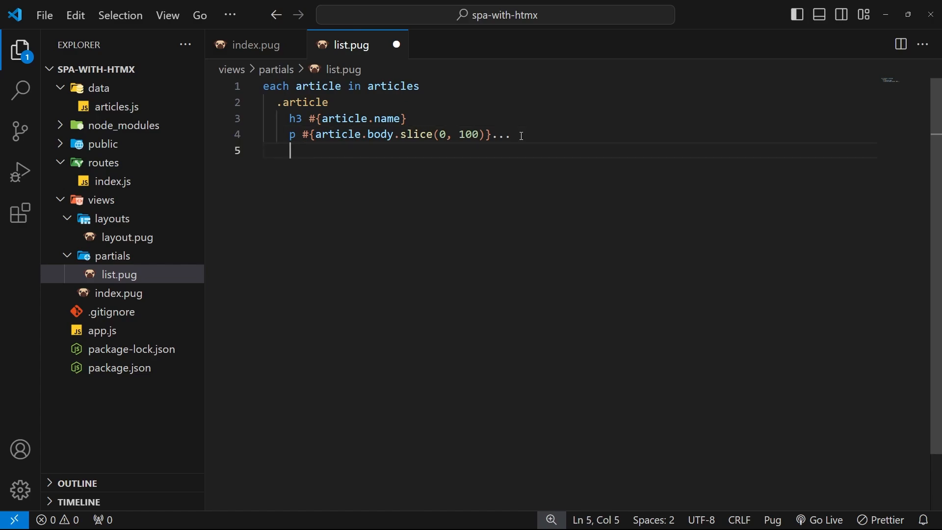
# - Add 'a.btn View Details' link on line 5 of list.pug and save the file
pyautogui.write('a.tbn')
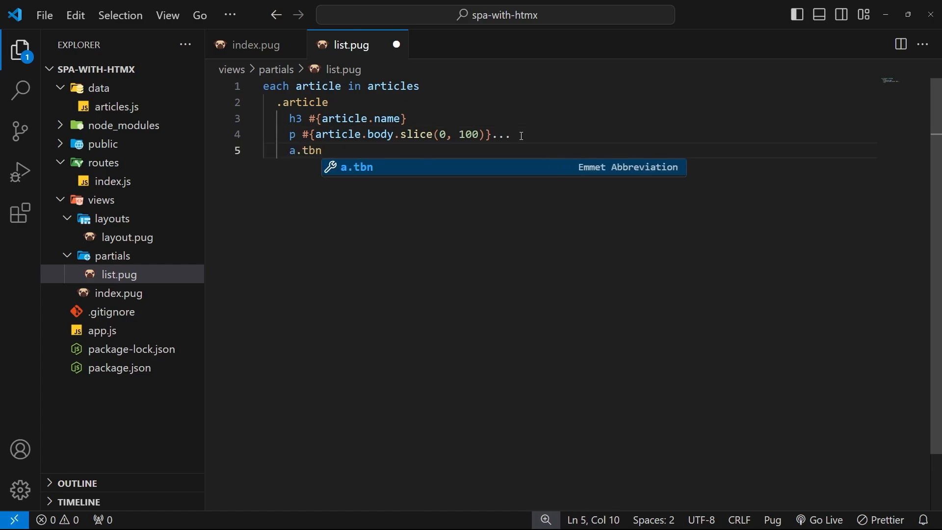
pyautogui.write('btn View Detai')
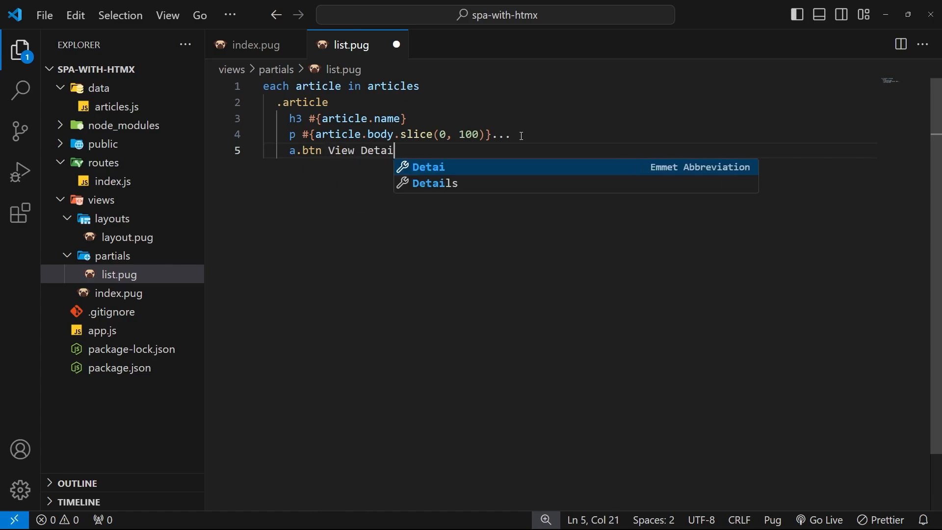
pyautogui.write('ls')
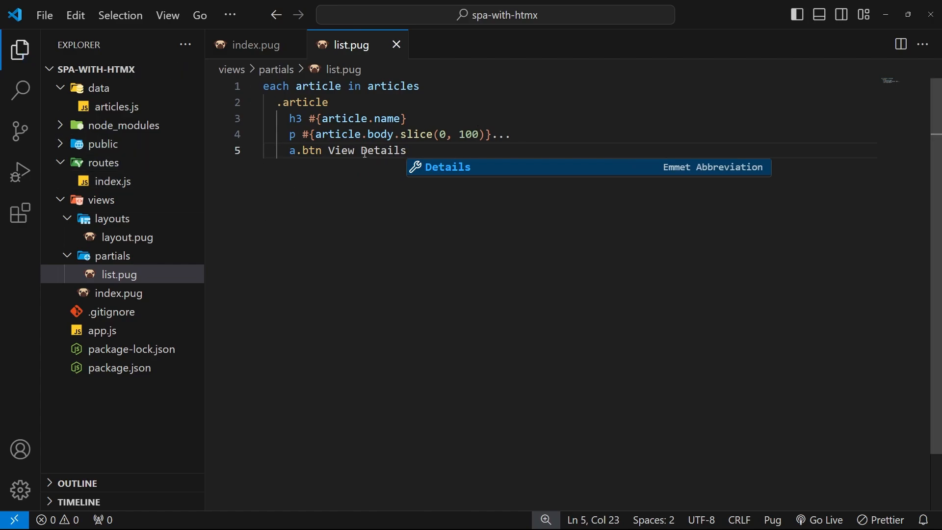
pyautogui.doubleClick(303, 102)
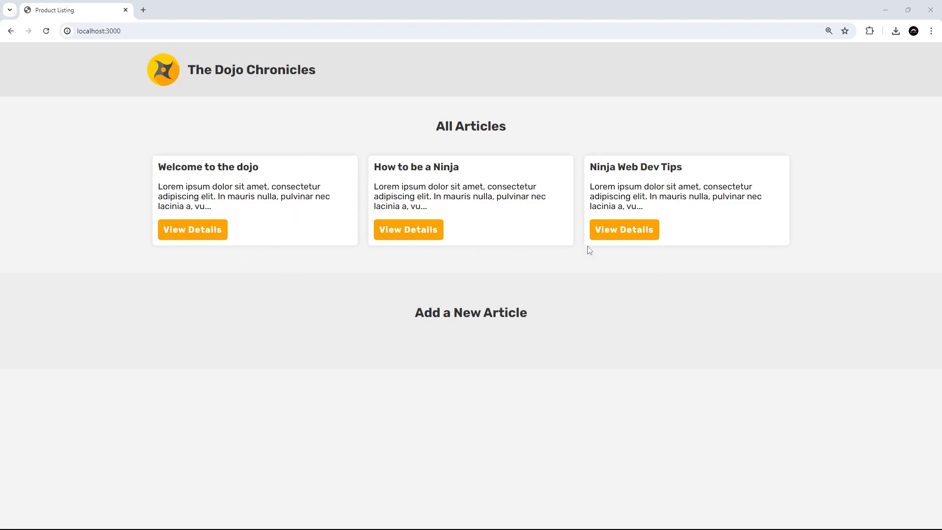
pyautogui.moveTo(214, 115)
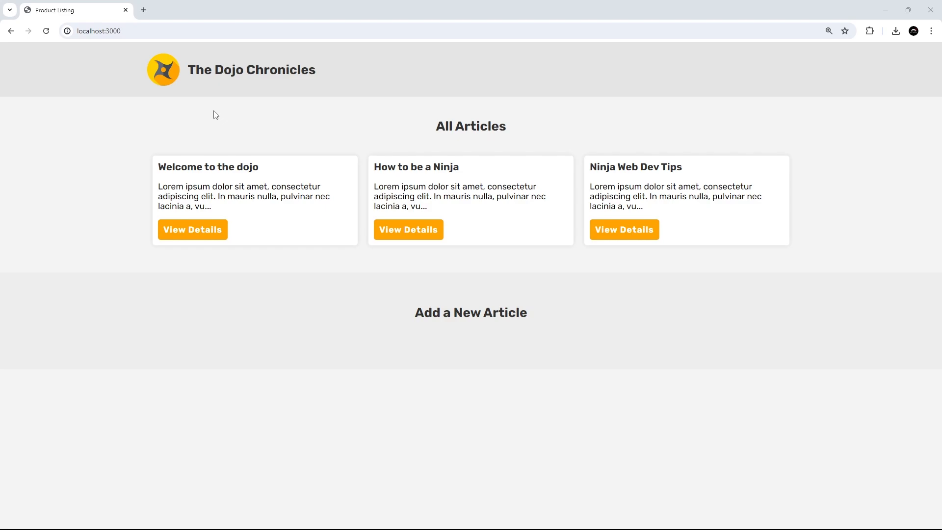
pyautogui.moveTo(220, 262)
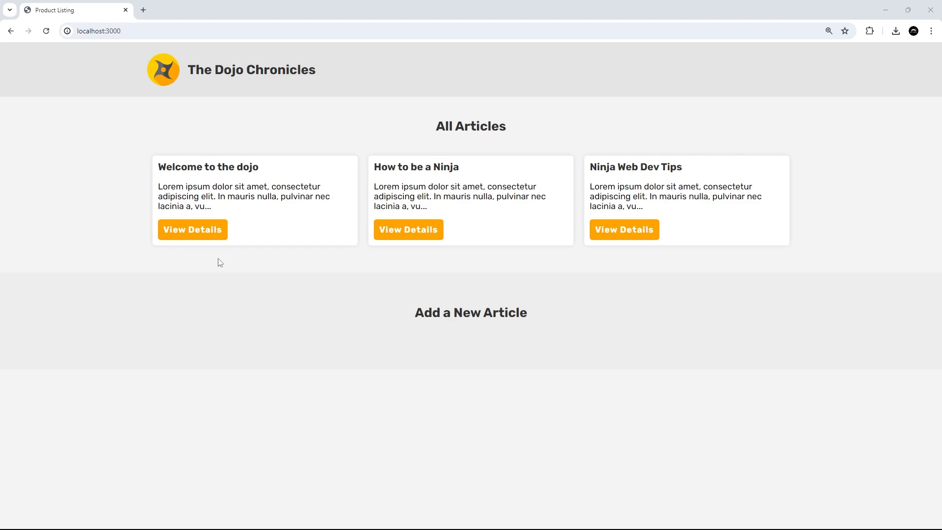
pyautogui.moveTo(547, 247)
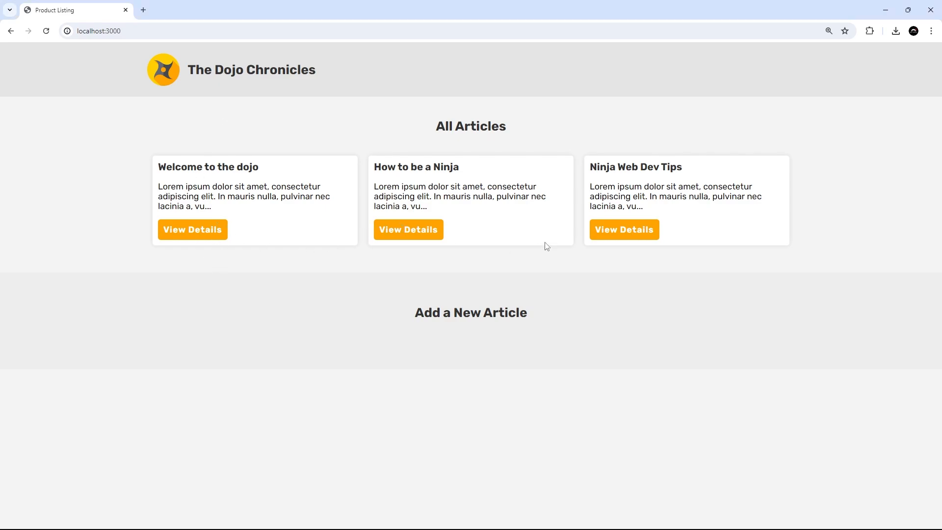
pyautogui.moveTo(246, 209)
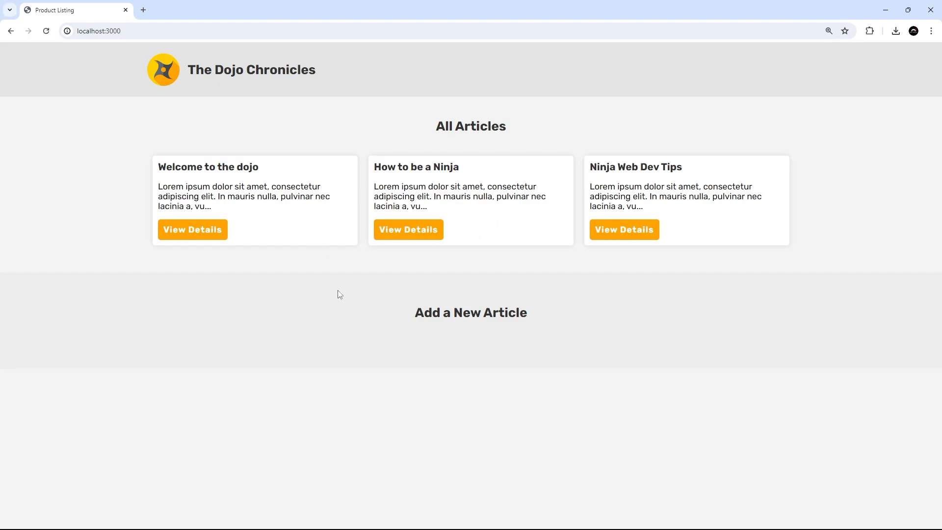
pyautogui.moveTo(575, 277)
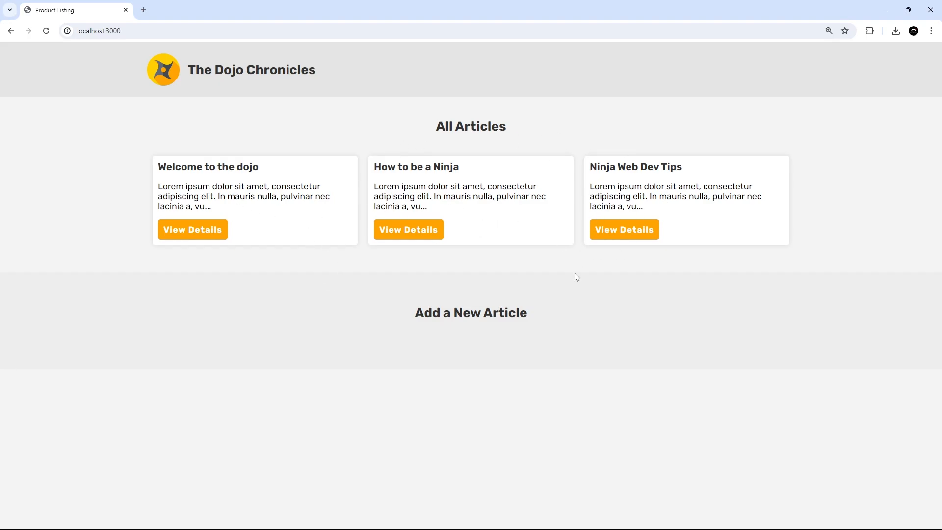
pyautogui.moveTo(182, 12)
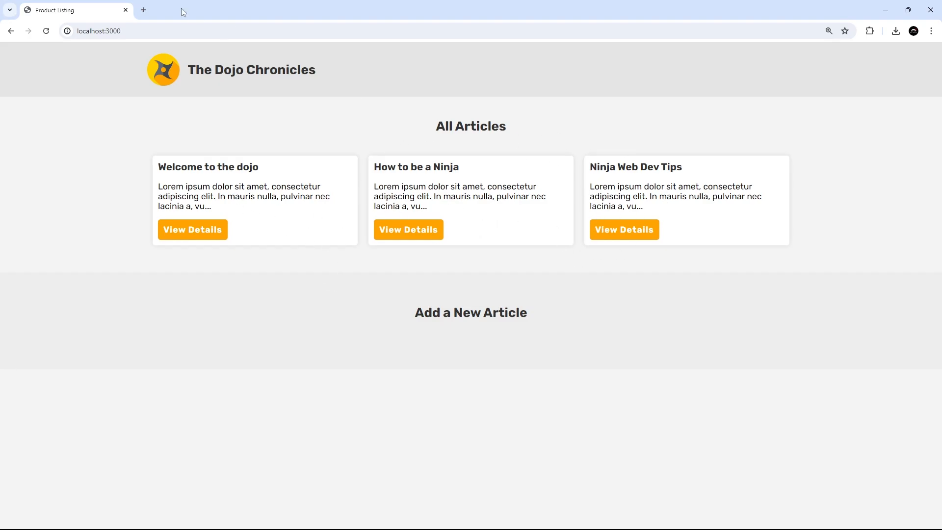